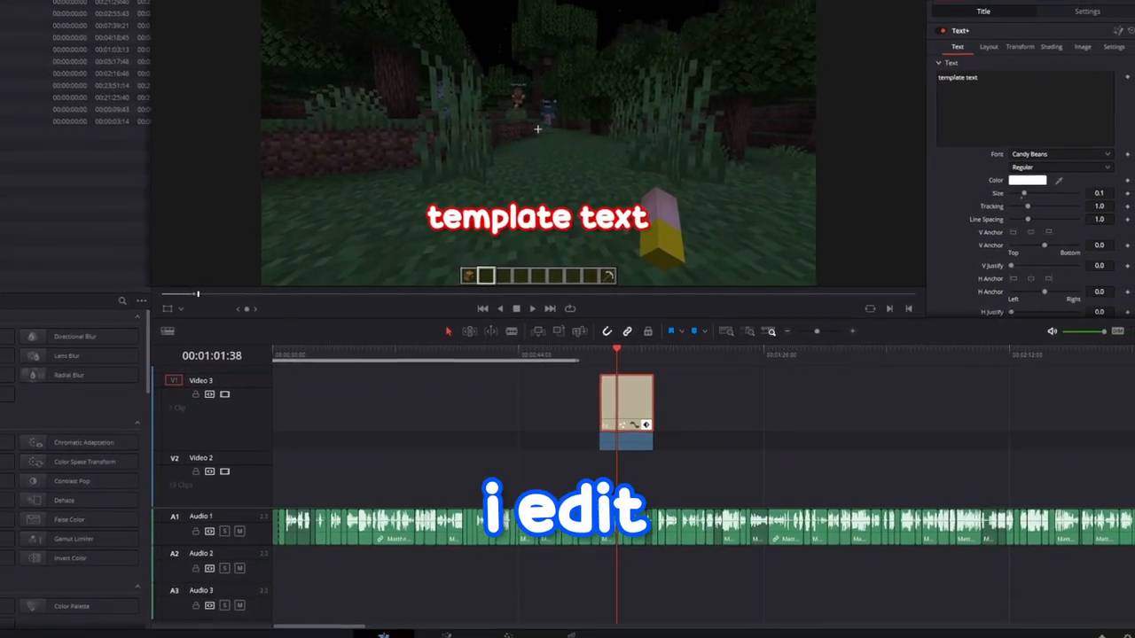
Open the template Text+ title in the Inspector and add it as a Media Pool clip.
type("i hate this s")
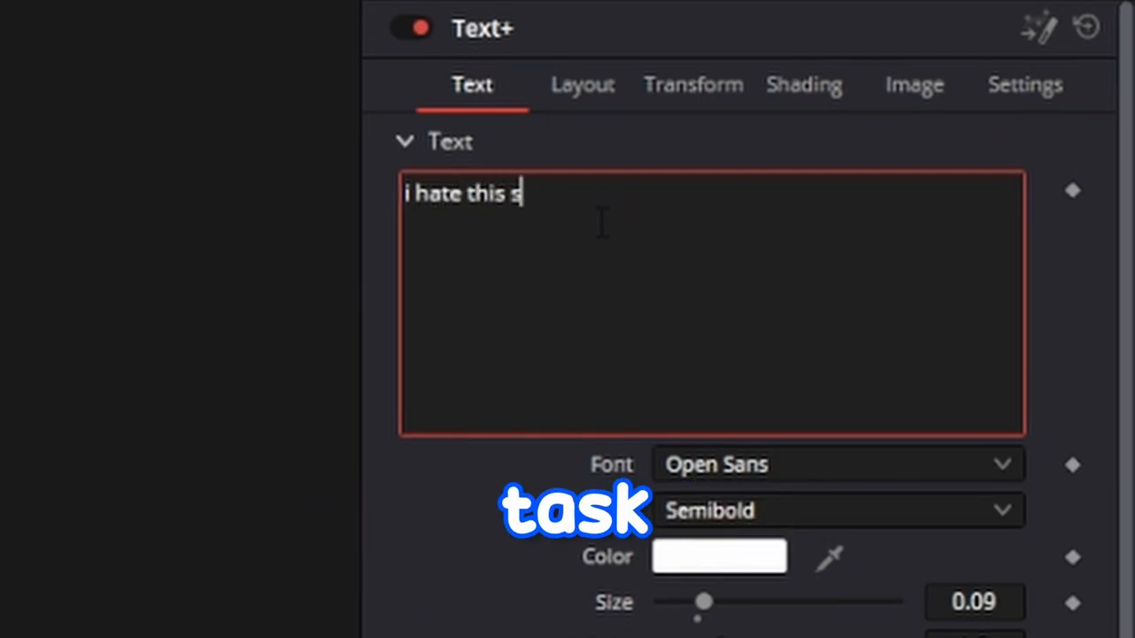
type("ocm ucn- lfkf80io shoihfns")
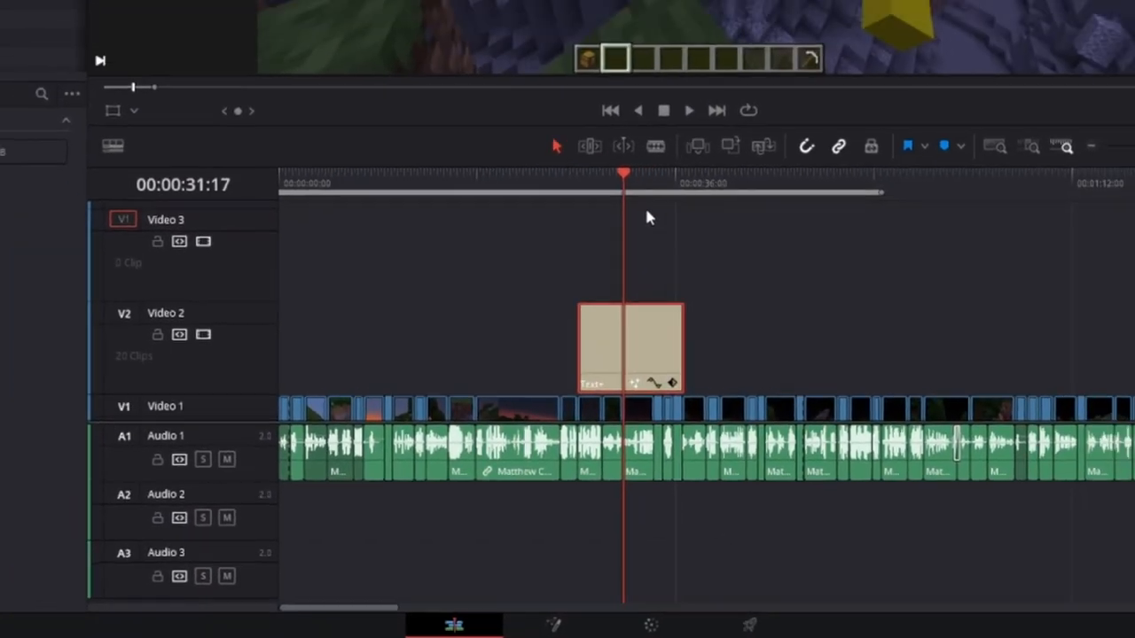
double_click(629, 349)
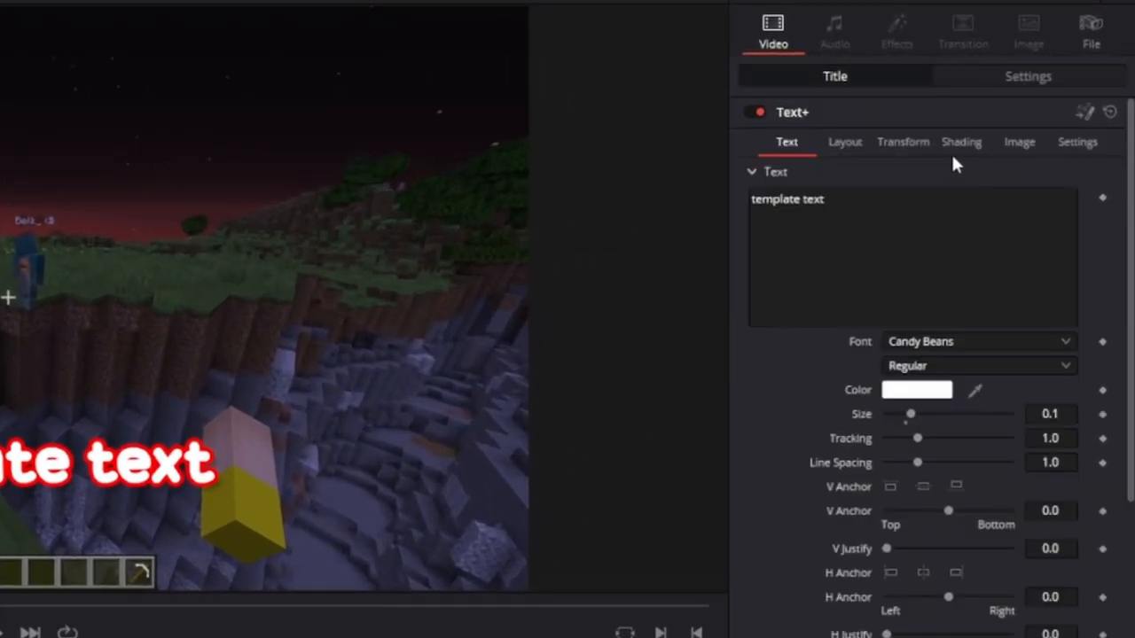
left_click(961, 141)
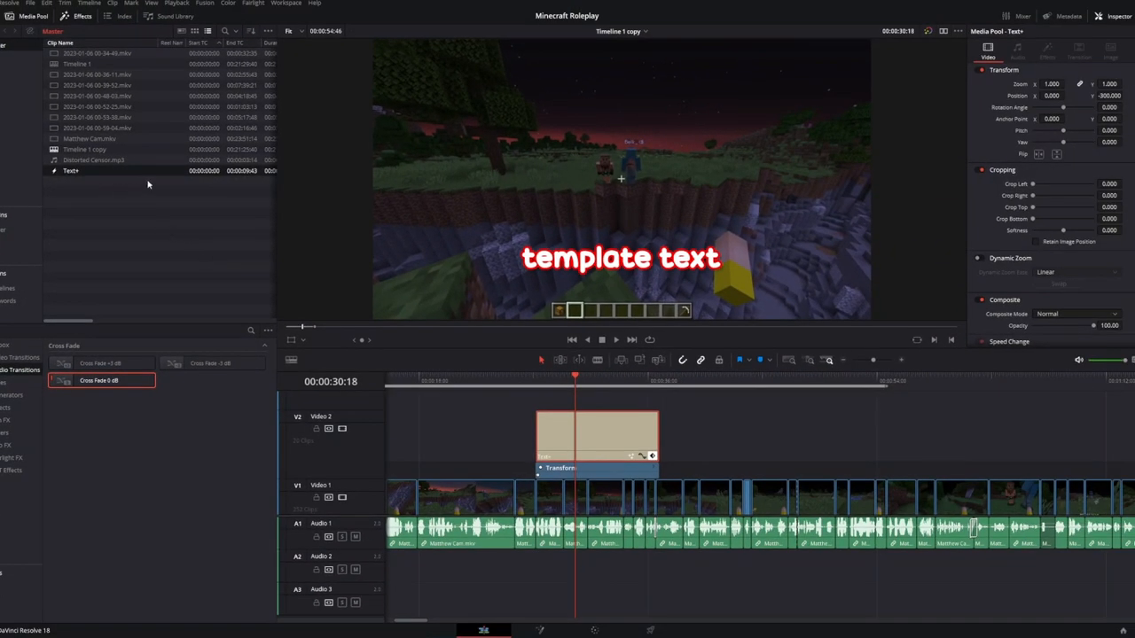
mouse_move(411, 419)
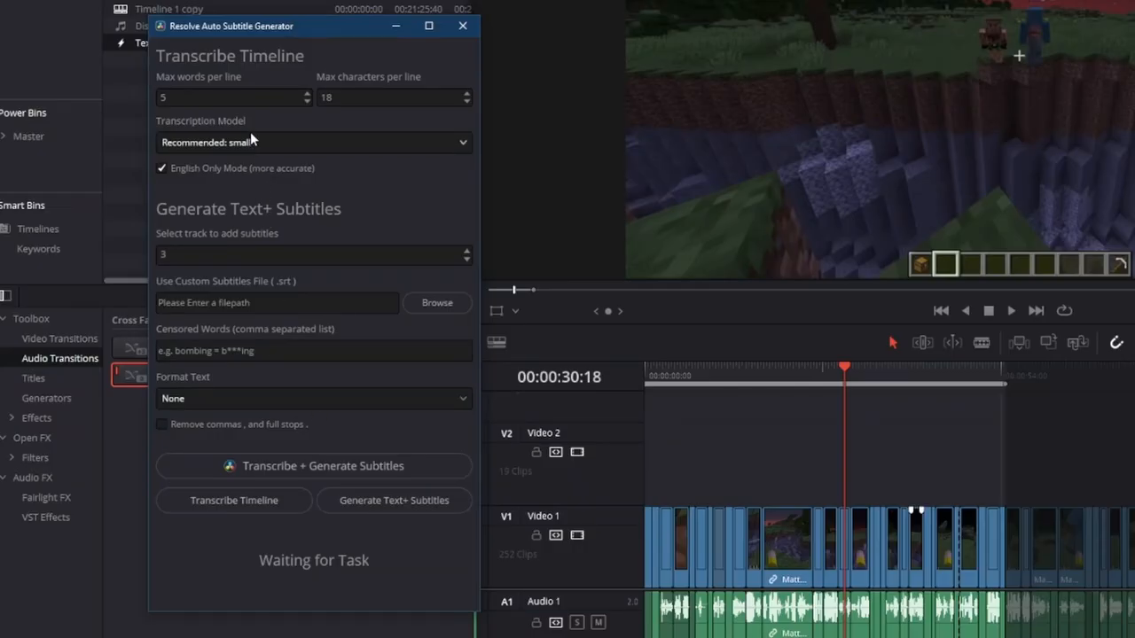
mouse_move(366, 121)
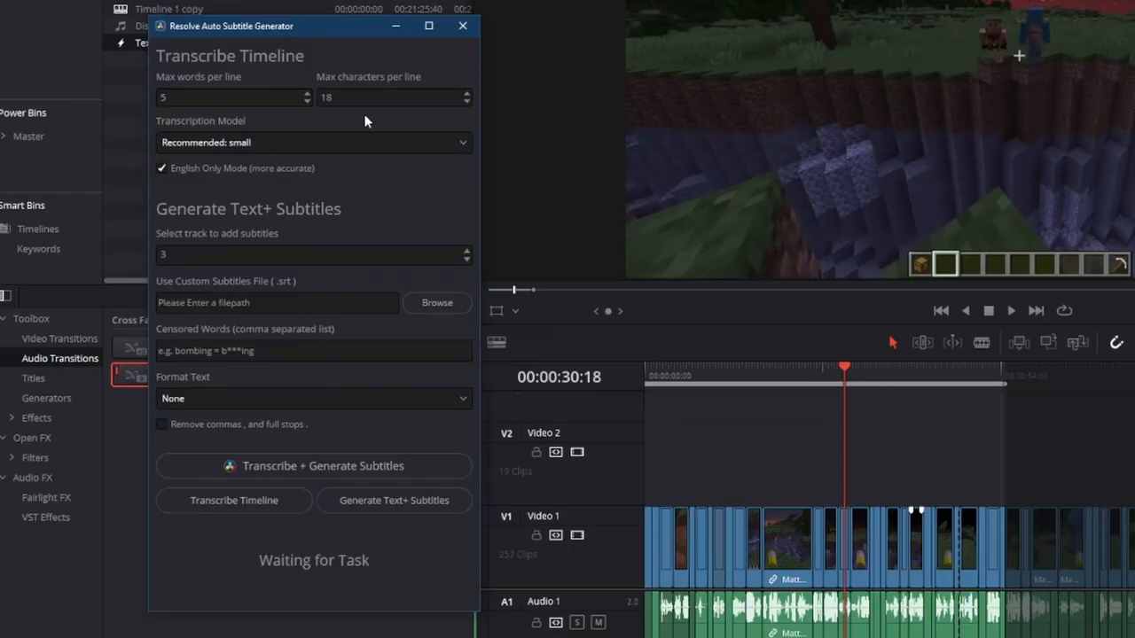
Choose All Lowercase in the Format Text dropdown.
left_click(312, 398)
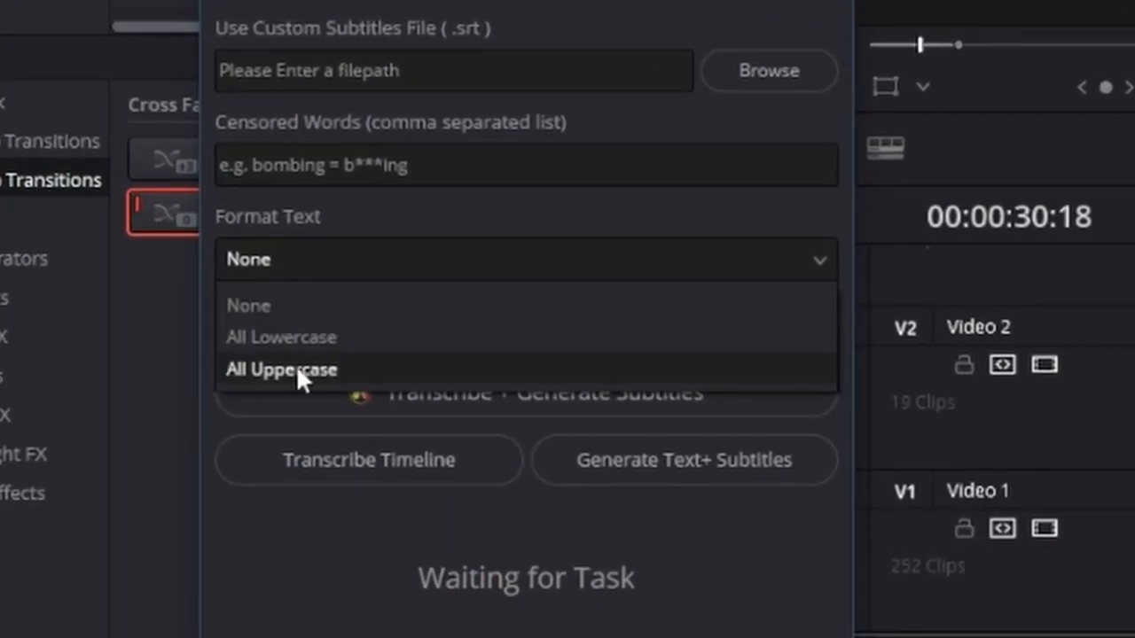
mouse_move(293, 336)
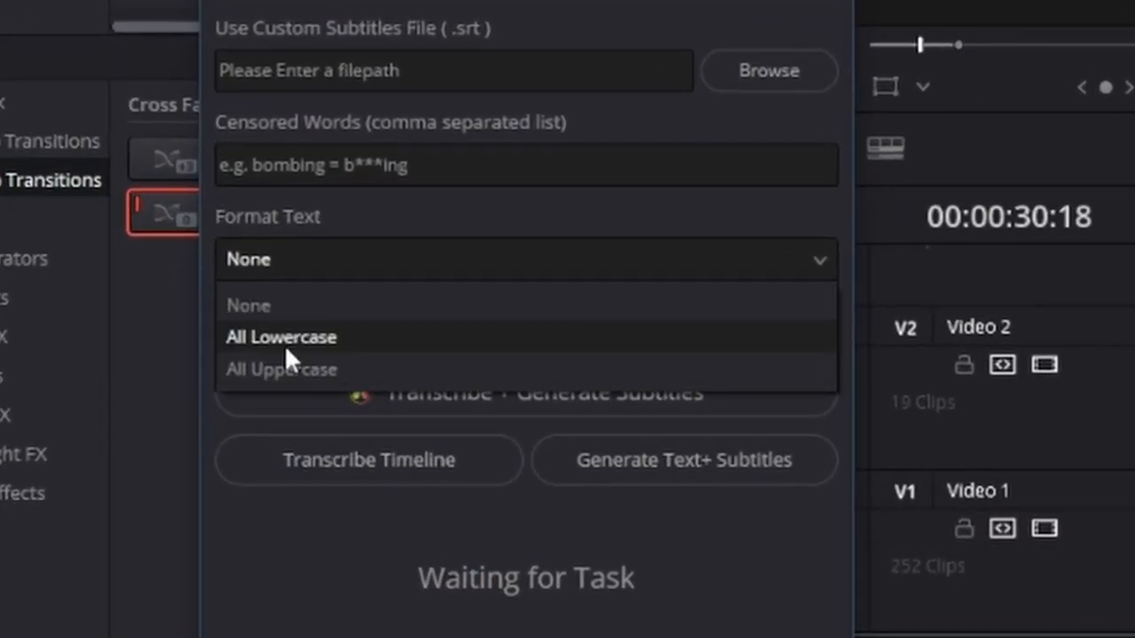
left_click(281, 337)
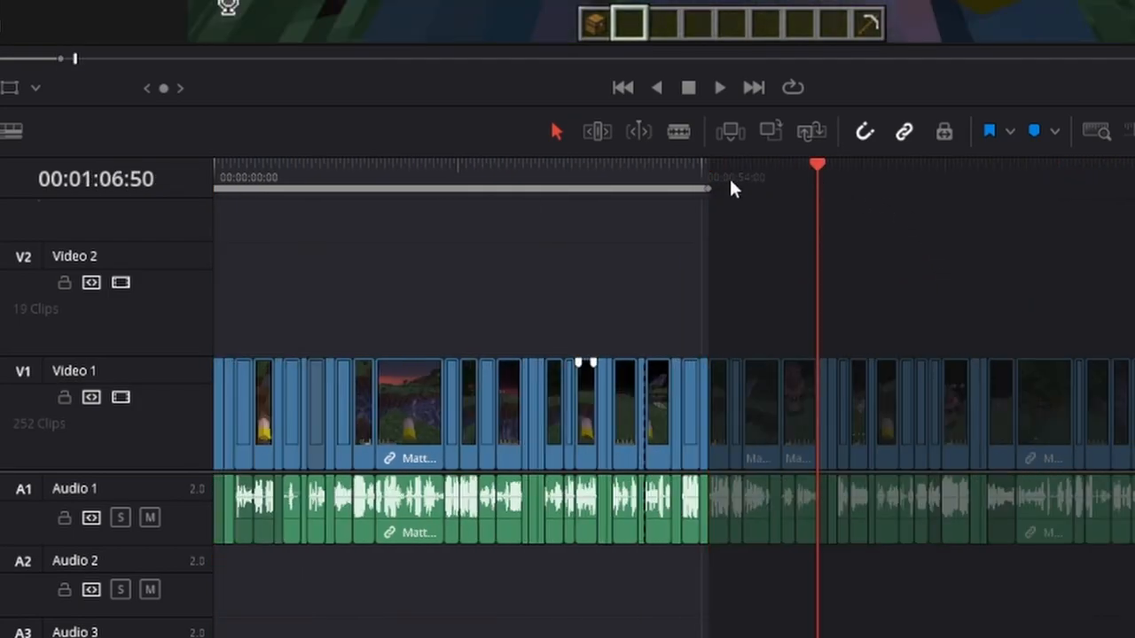
mouse_move(809, 195)
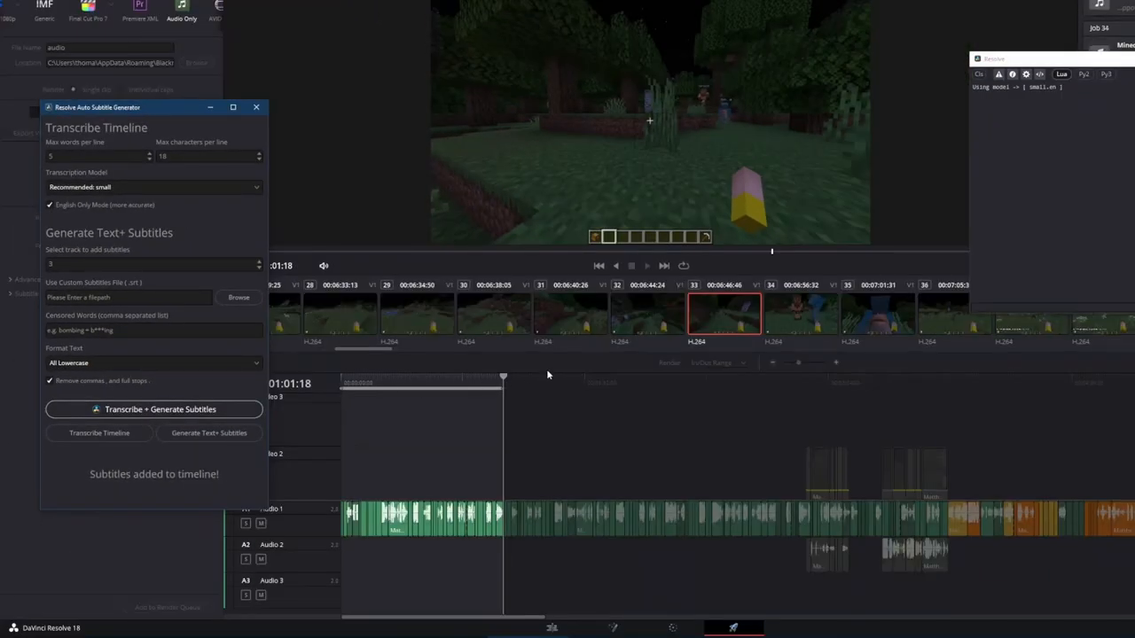
Run Transcribe + Generate Subtitles until 'Subtitles added to timeline!' appears.
left_click(160, 408)
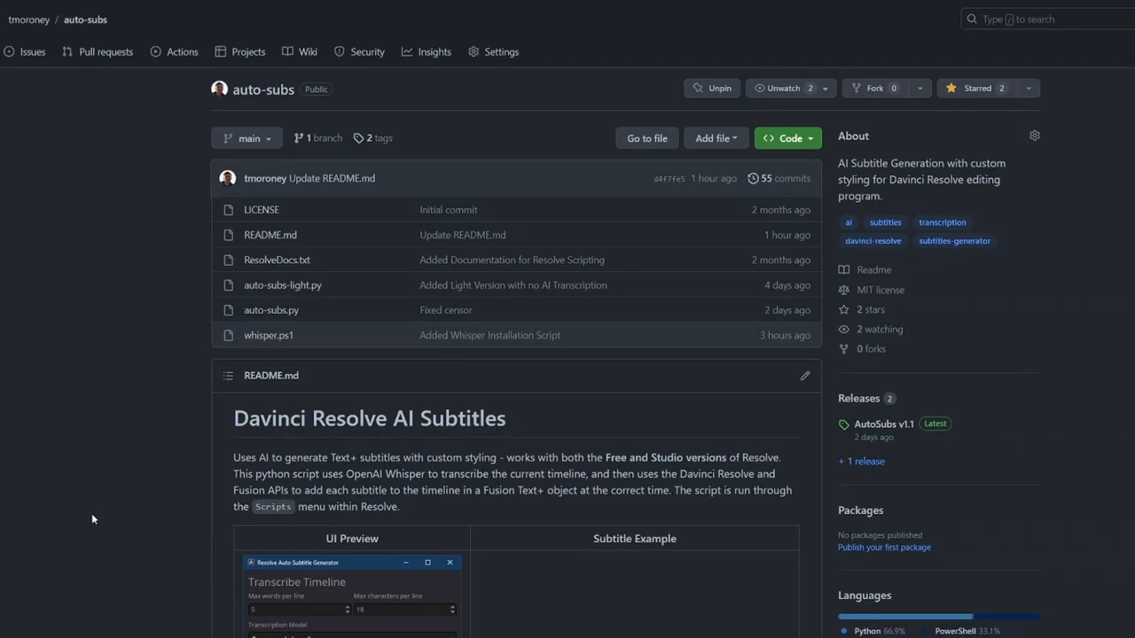
mouse_move(140, 411)
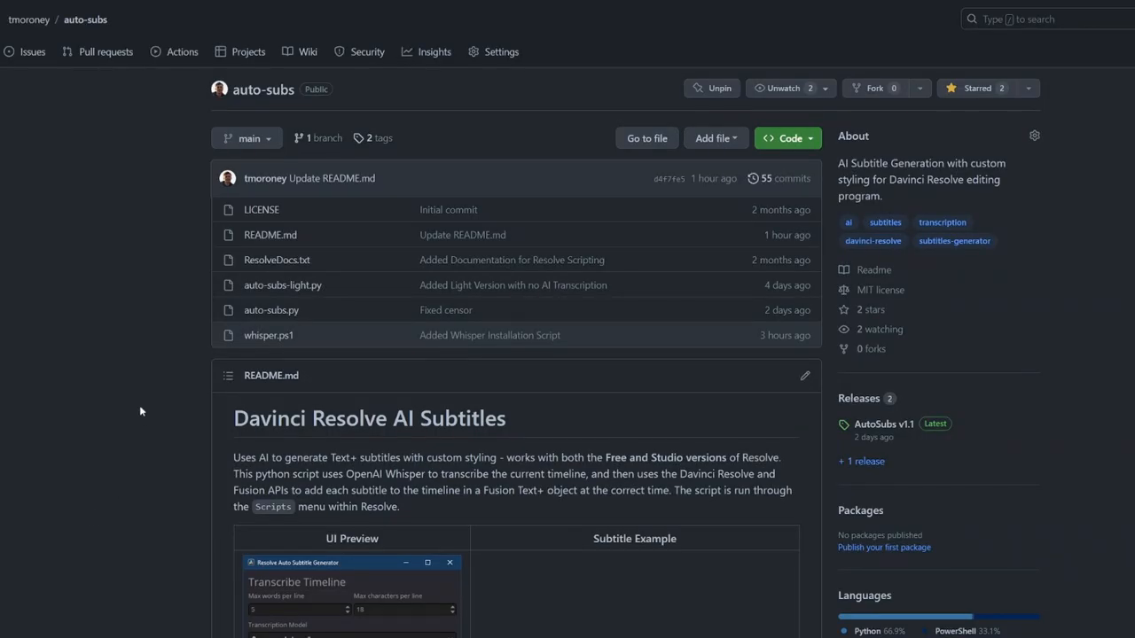
Scroll the auto-subs README to Setup Step 1, the Windows Whisper install command.
scroll("down", 3)
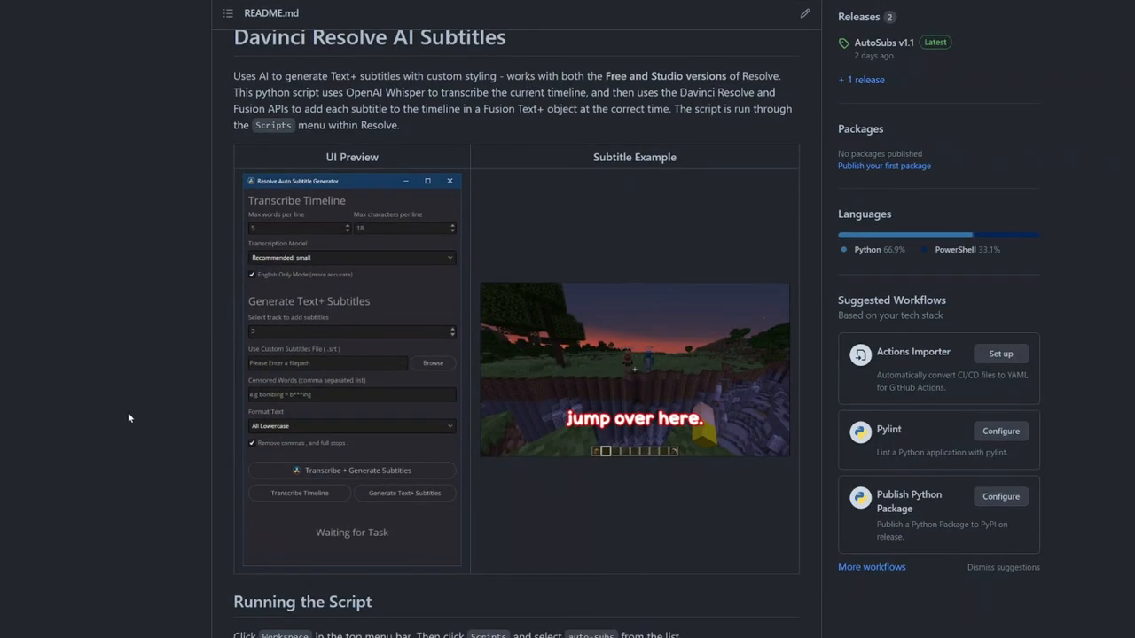
scroll("down", 3)
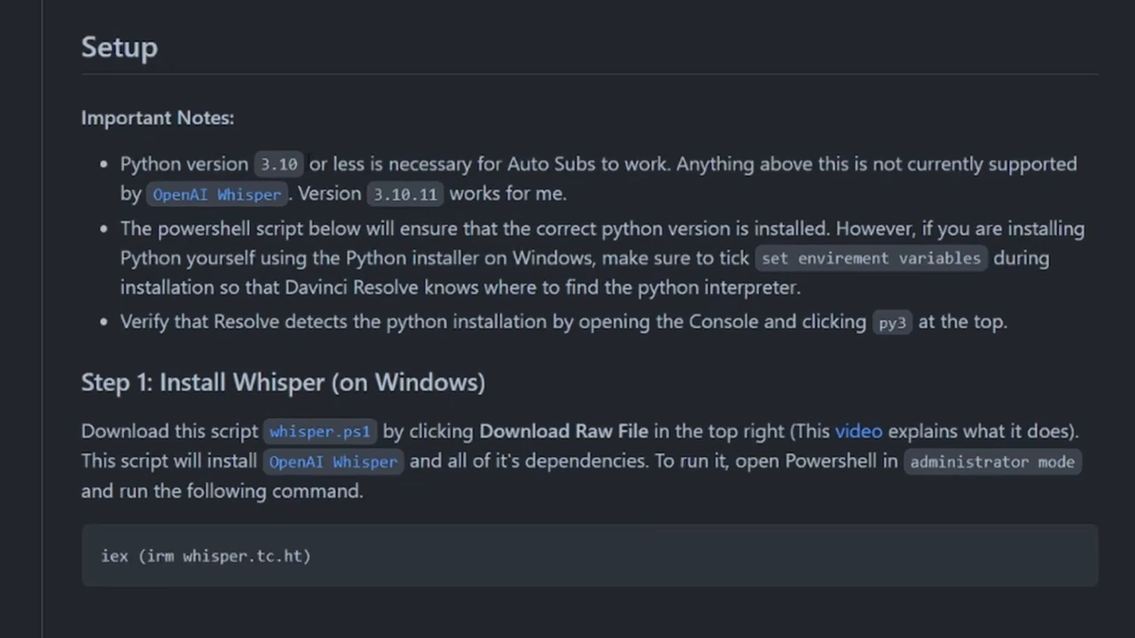
mouse_move(142, 217)
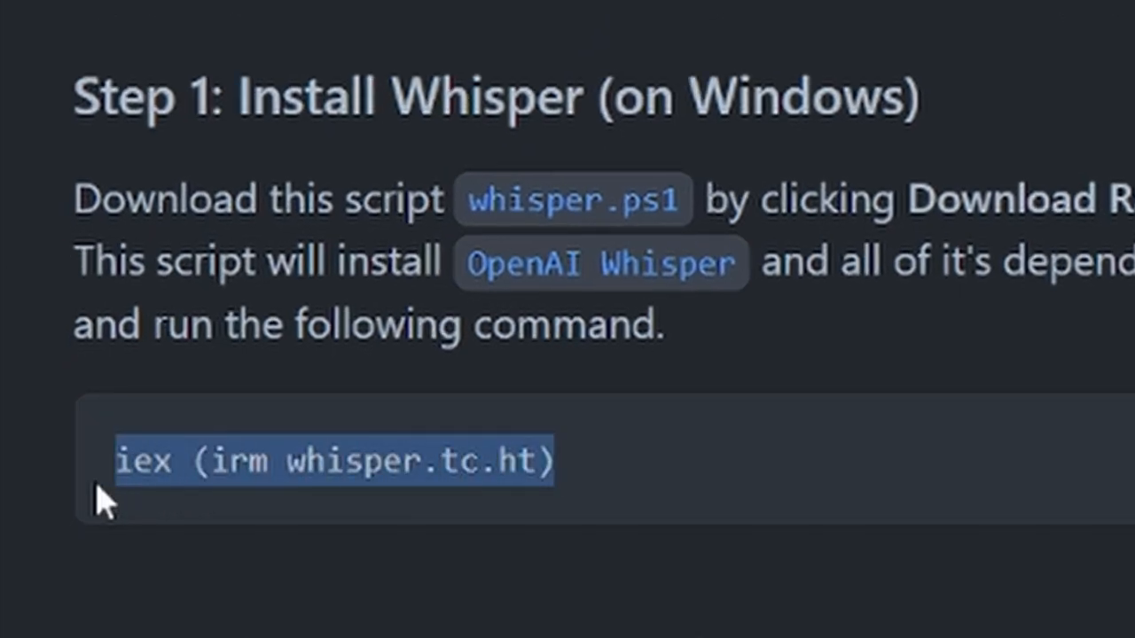
mouse_move(678, 487)
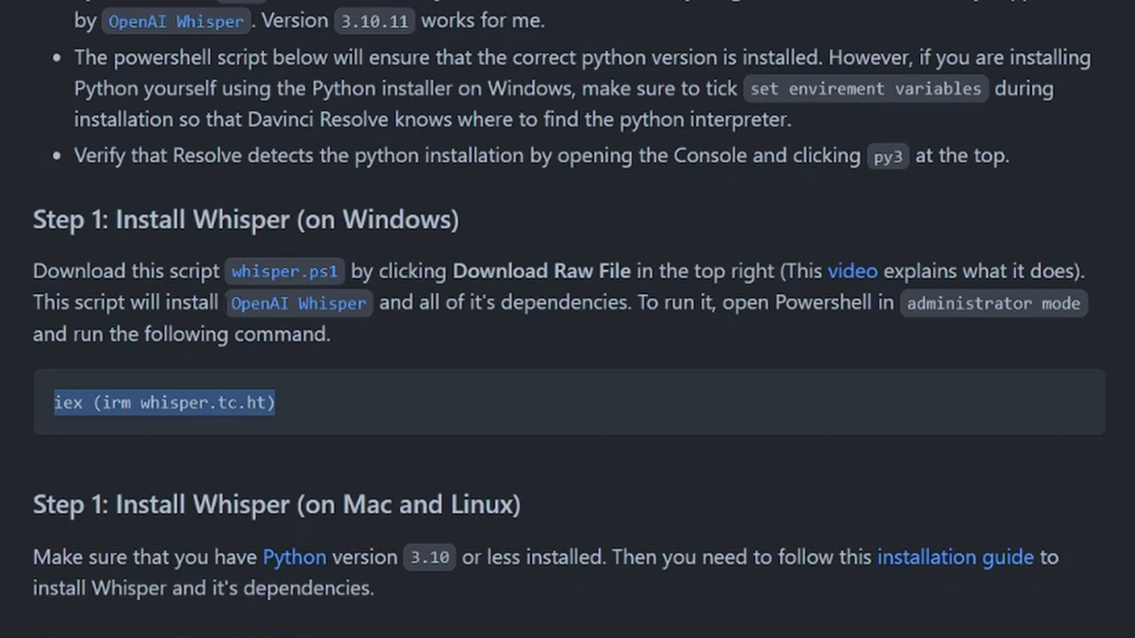
left_click(528, 421)
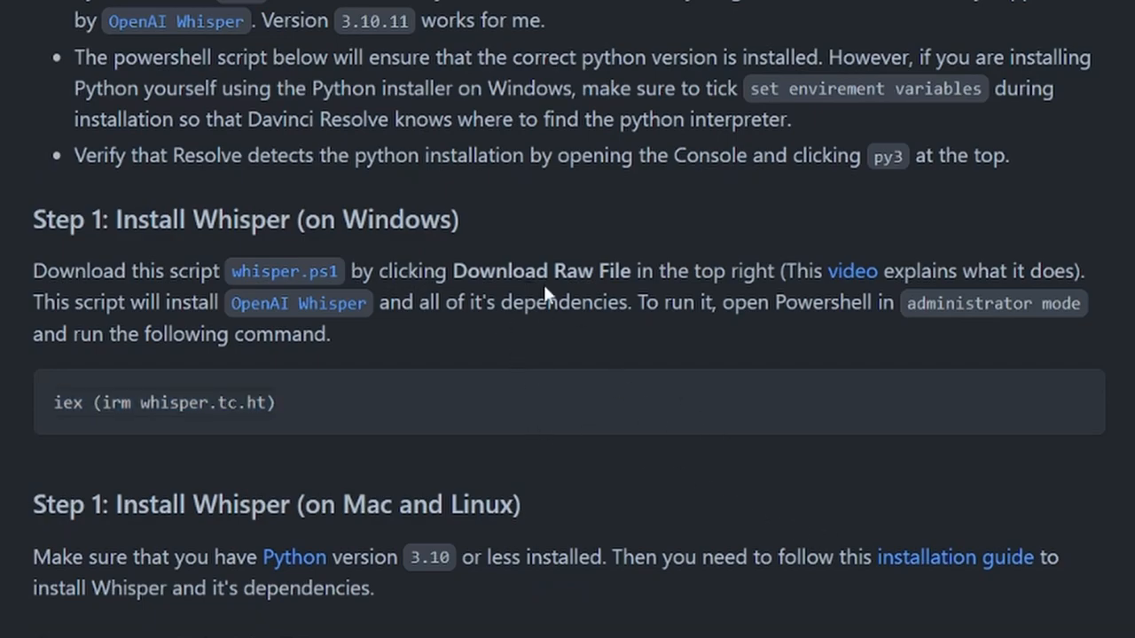
Scroll through README Step 2: Install Stable-TS and Step 3: Fix audio backend.
scroll("down", 3)
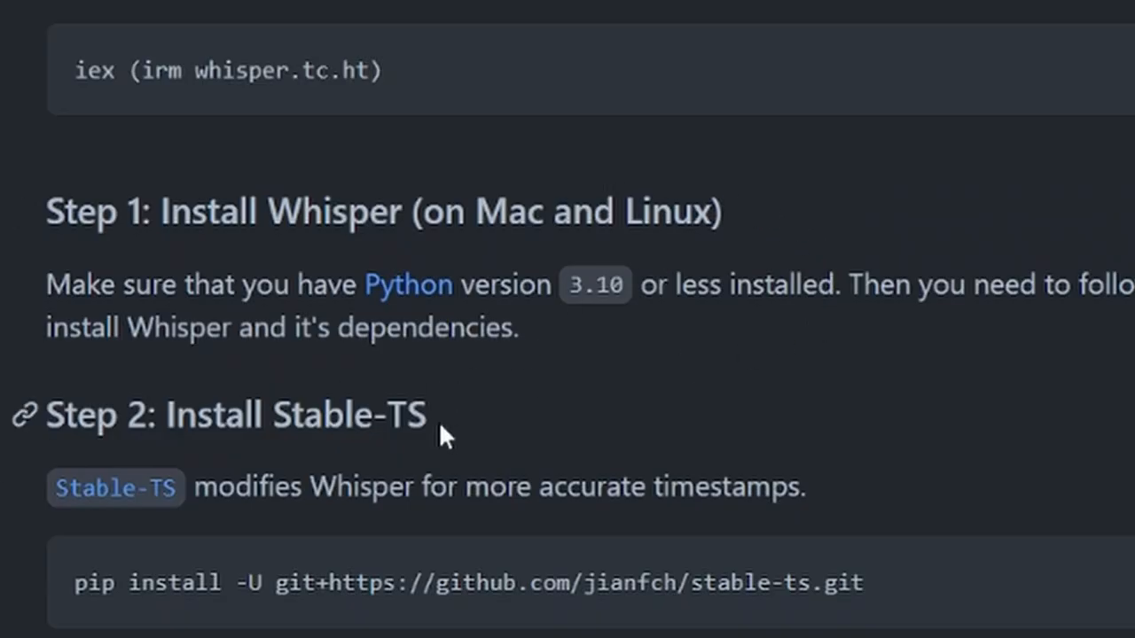
left_click_drag(47, 283, 518, 328)
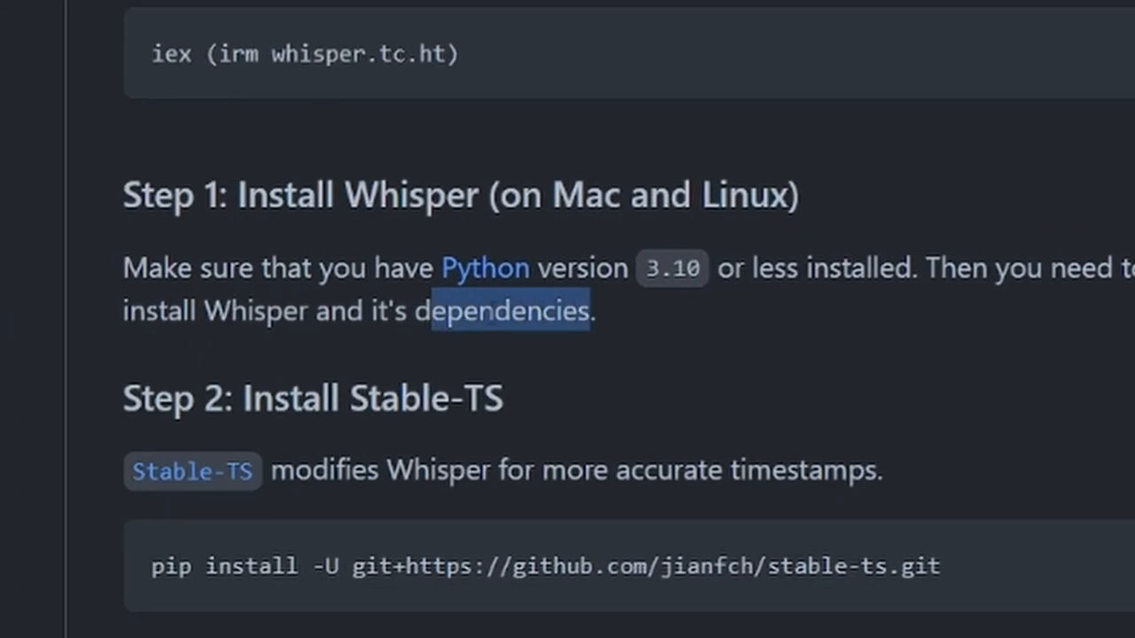
scroll("down", 3)
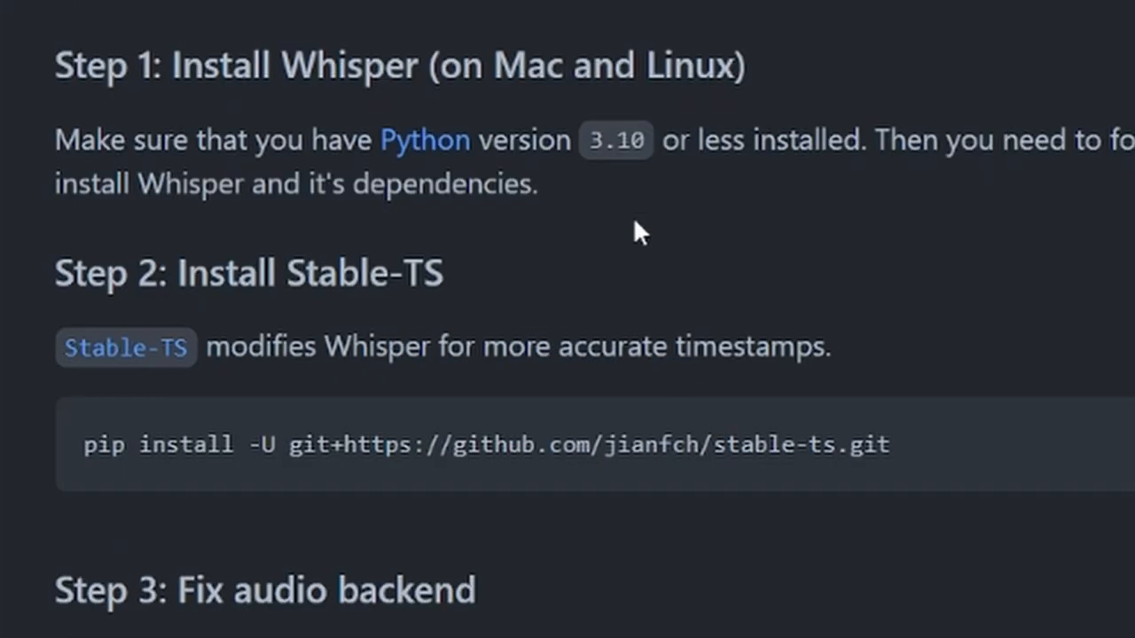
mouse_move(18, 297)
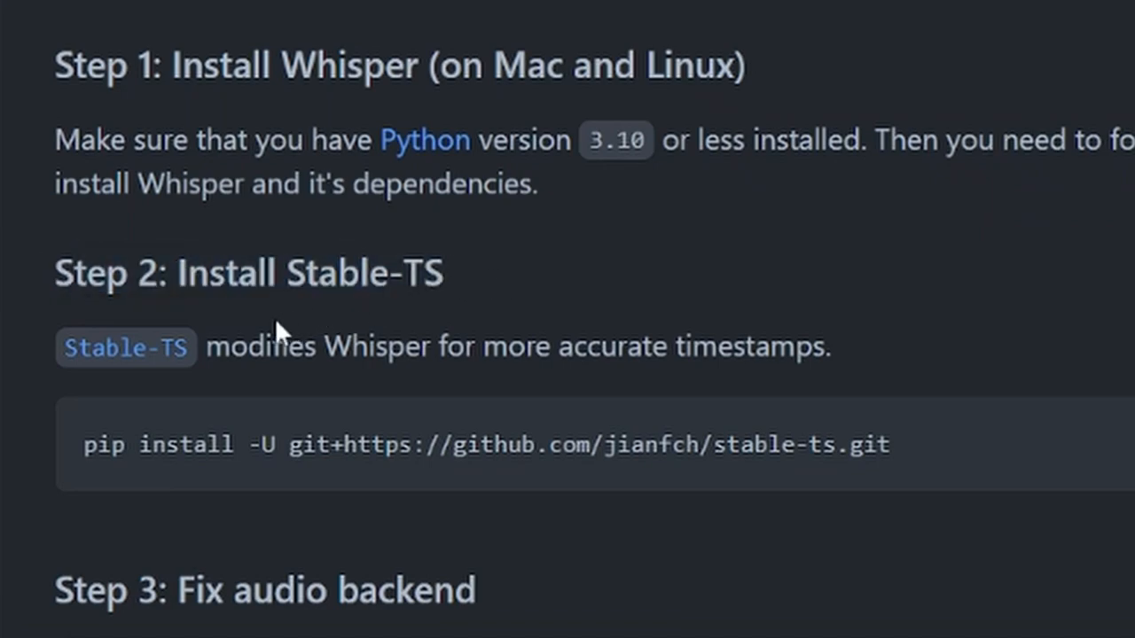
scroll("down", 3)
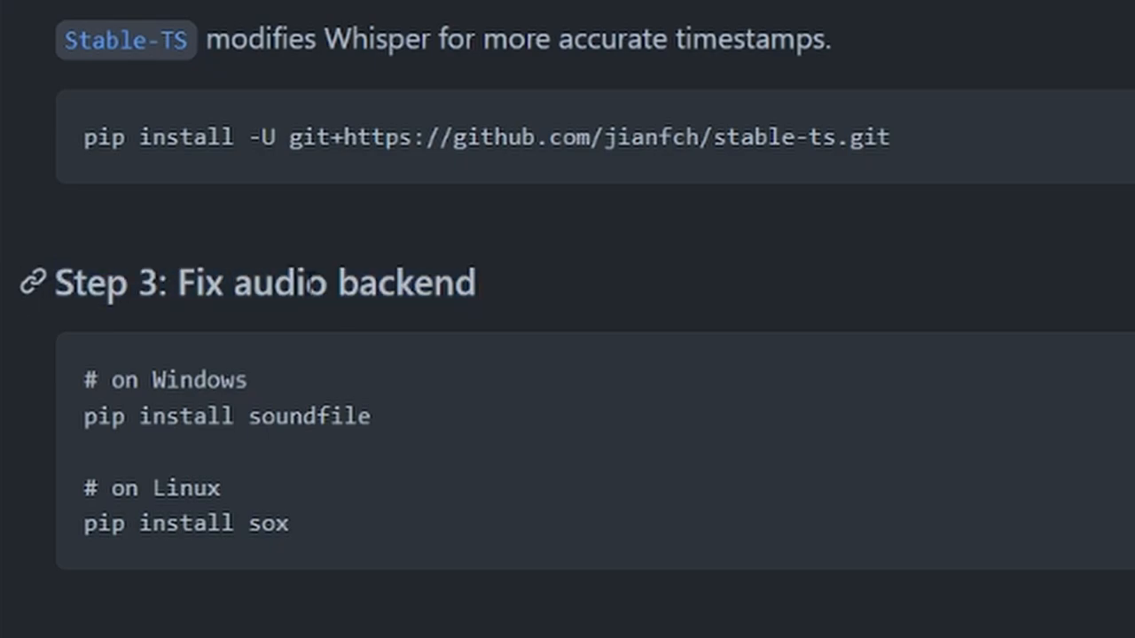
mouse_move(428, 428)
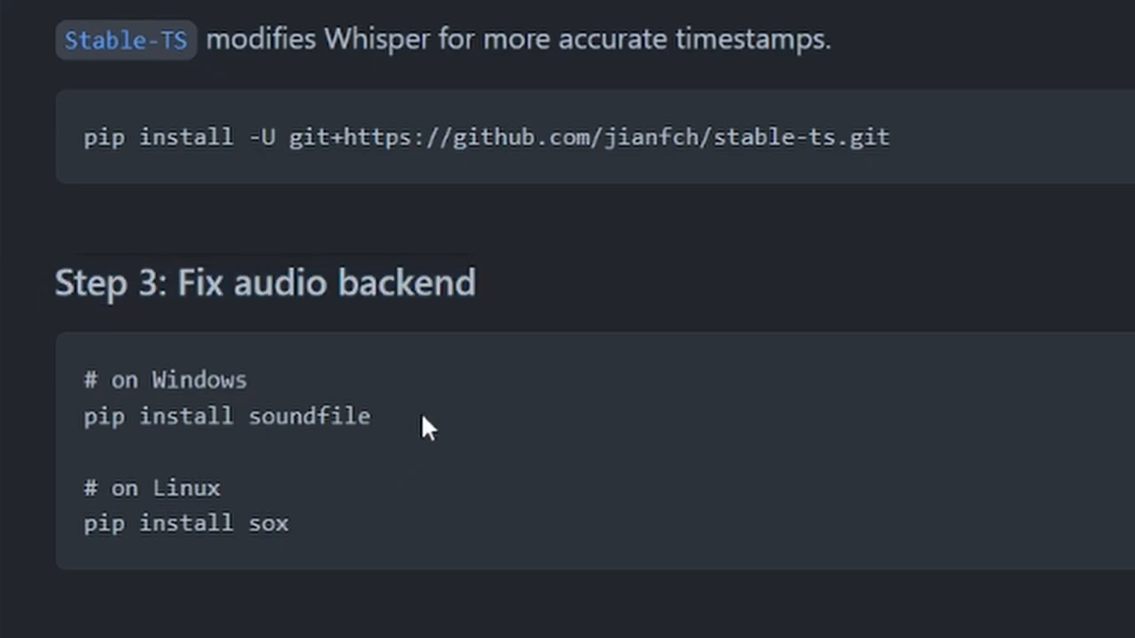
mouse_move(410, 447)
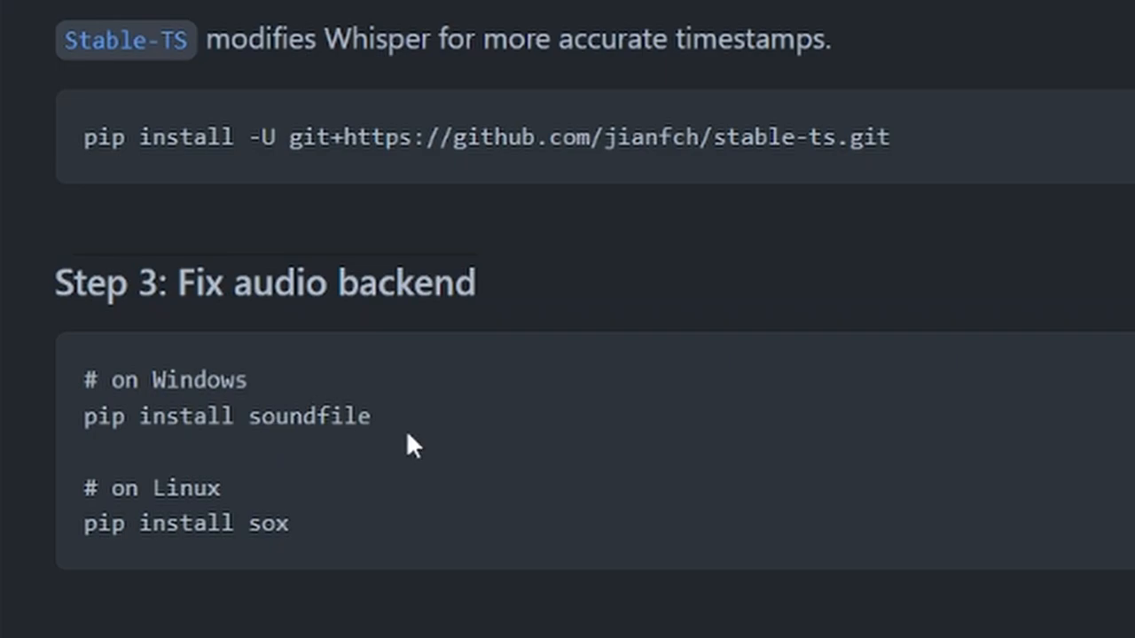
scroll("down", 3)
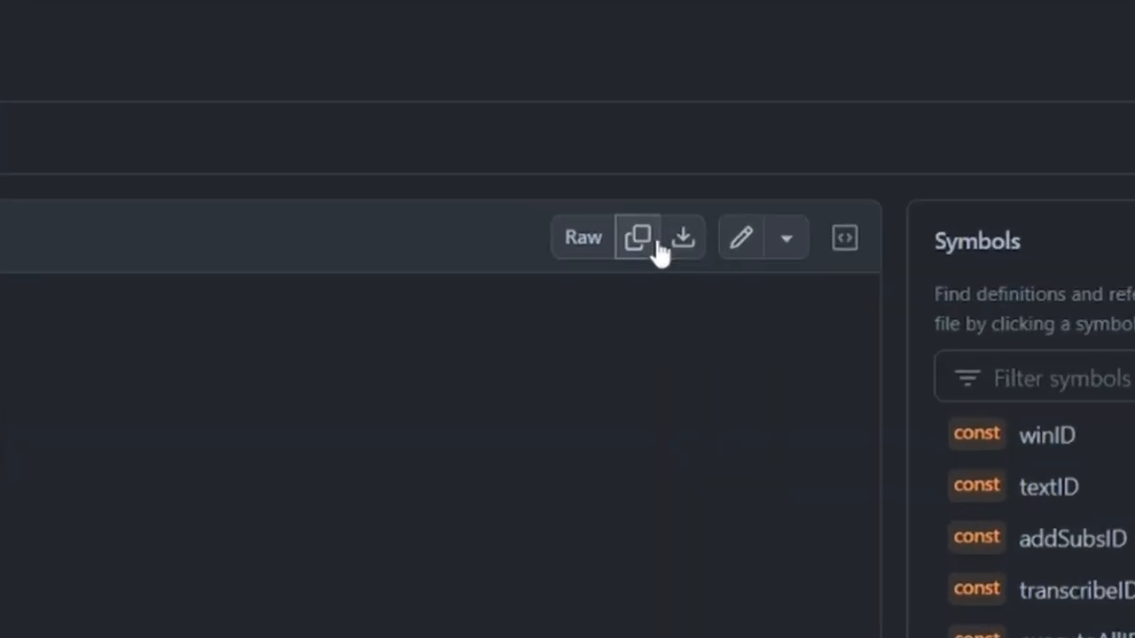
mouse_move(637, 255)
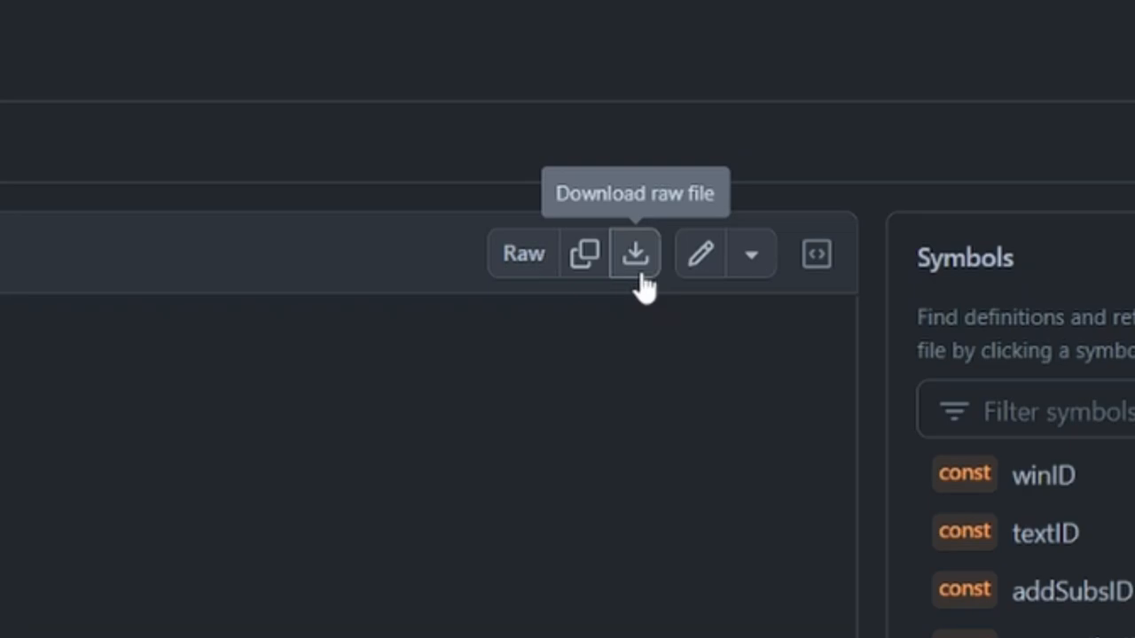
Download the auto-subs script file from GitHub as a raw file.
left_click(634, 253)
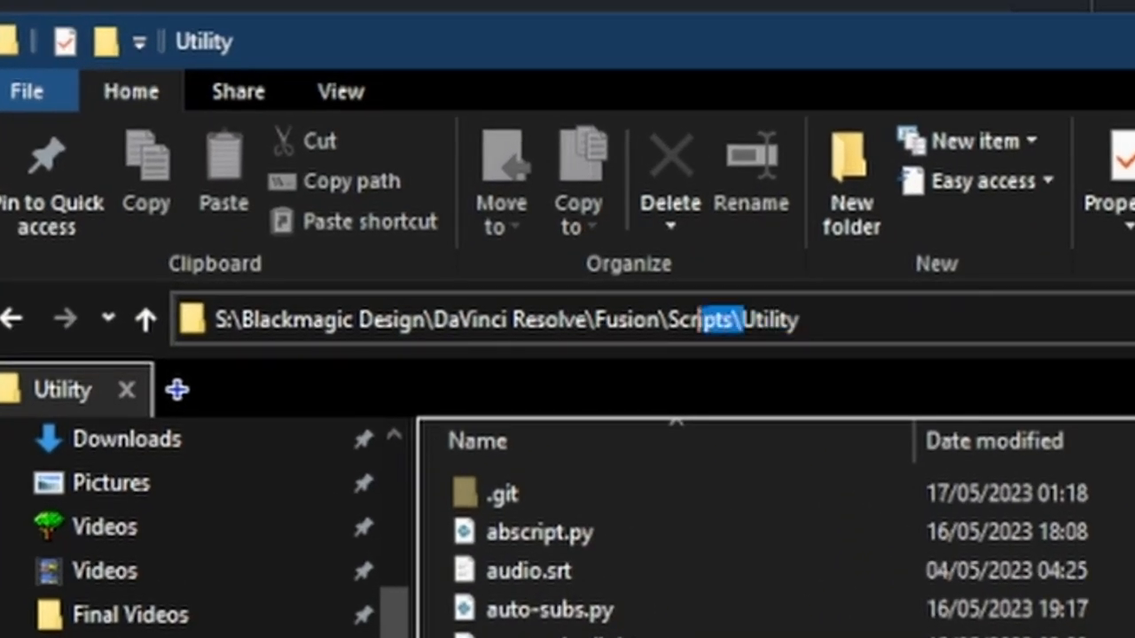
Select part of the Fusion\Scripts\Utility folder path in the address bar.
double_click(508, 320)
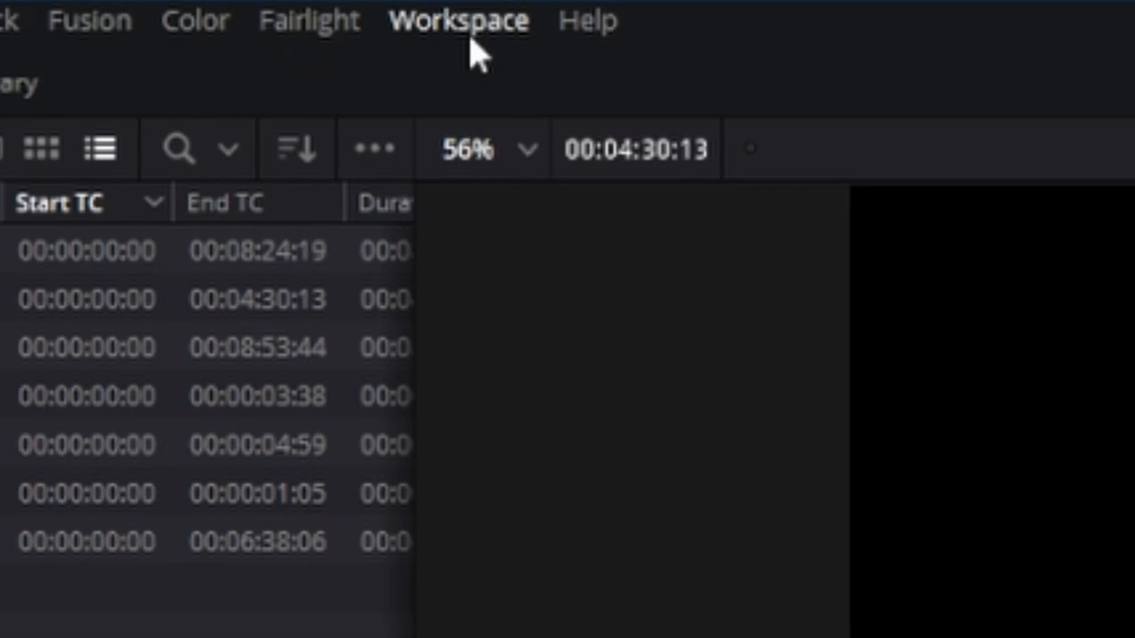
Launch the auto-subs script from Workspace > Scripts.
left_click(459, 20)
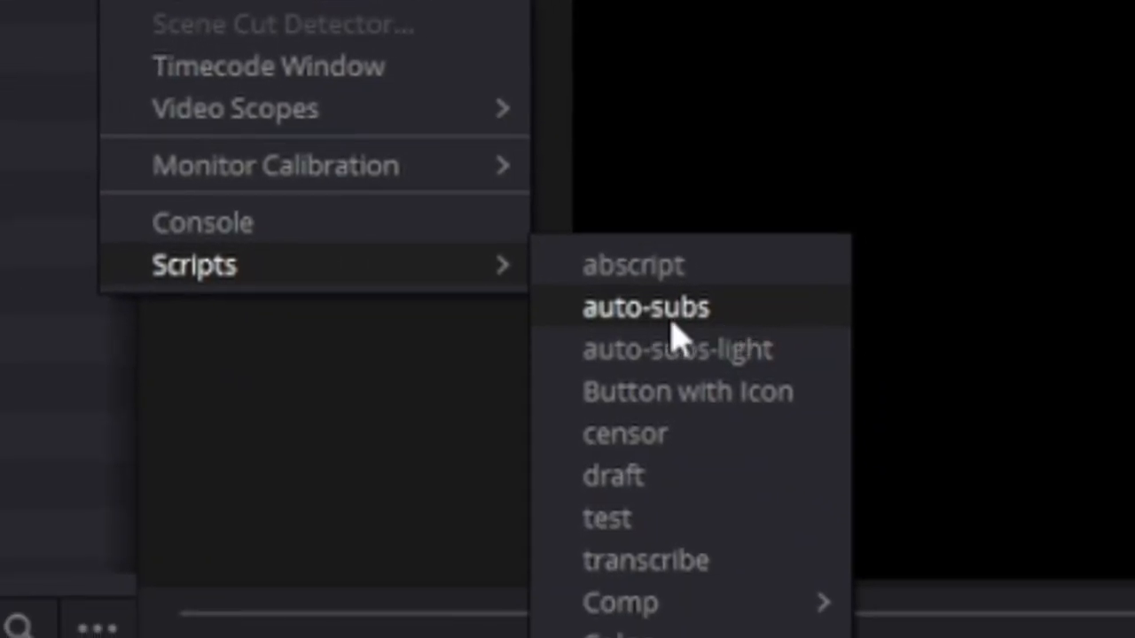
left_click(646, 307)
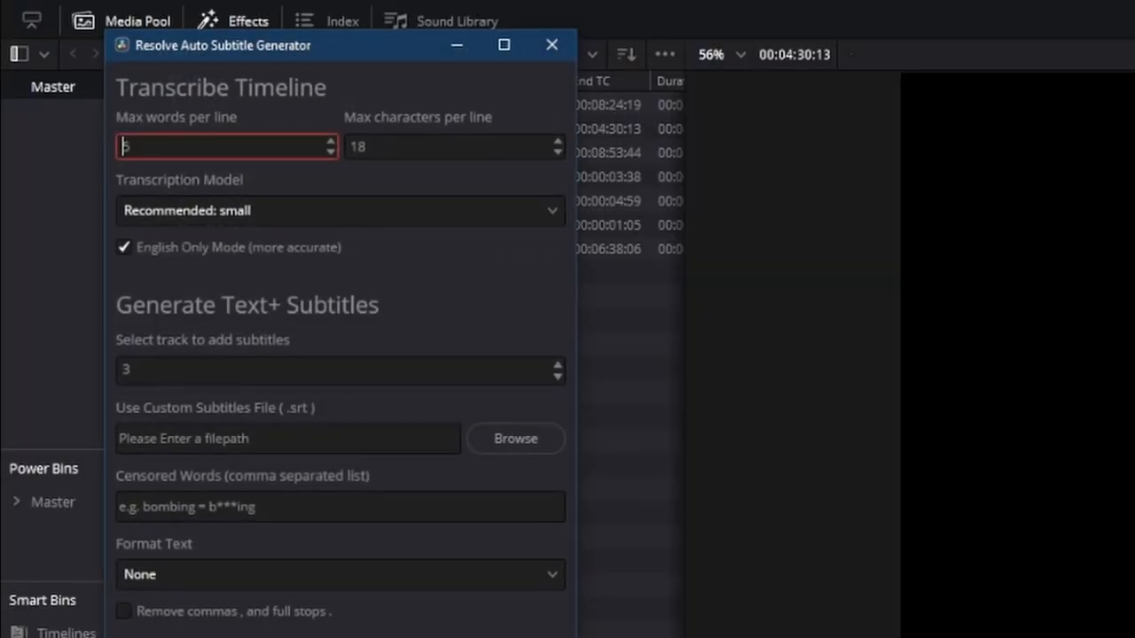
mouse_move(344, 61)
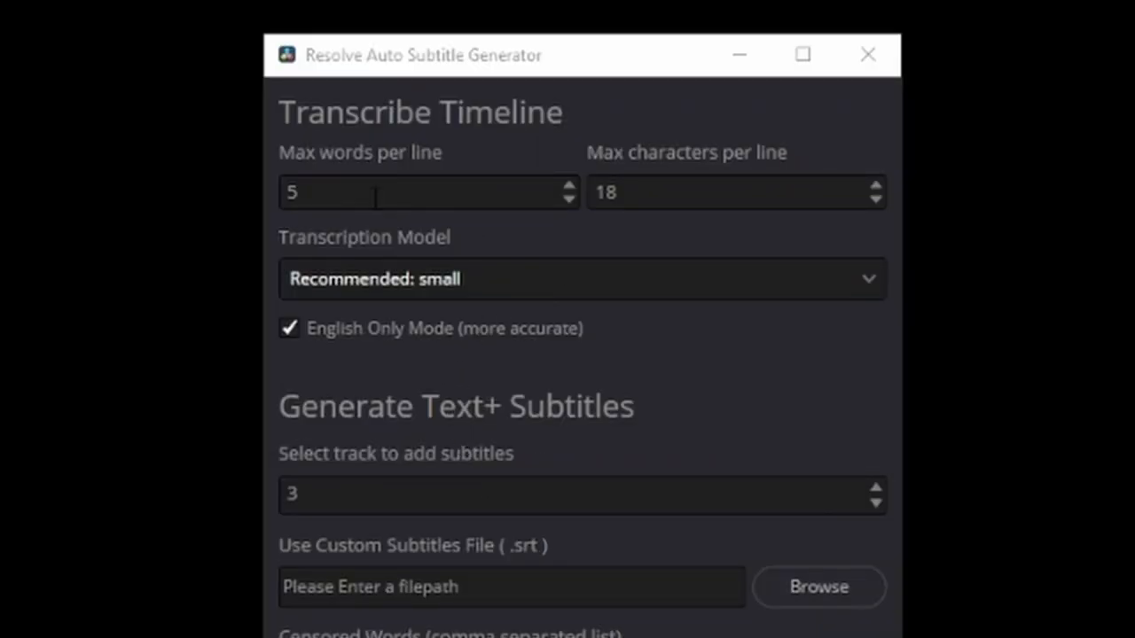
left_click(426, 192)
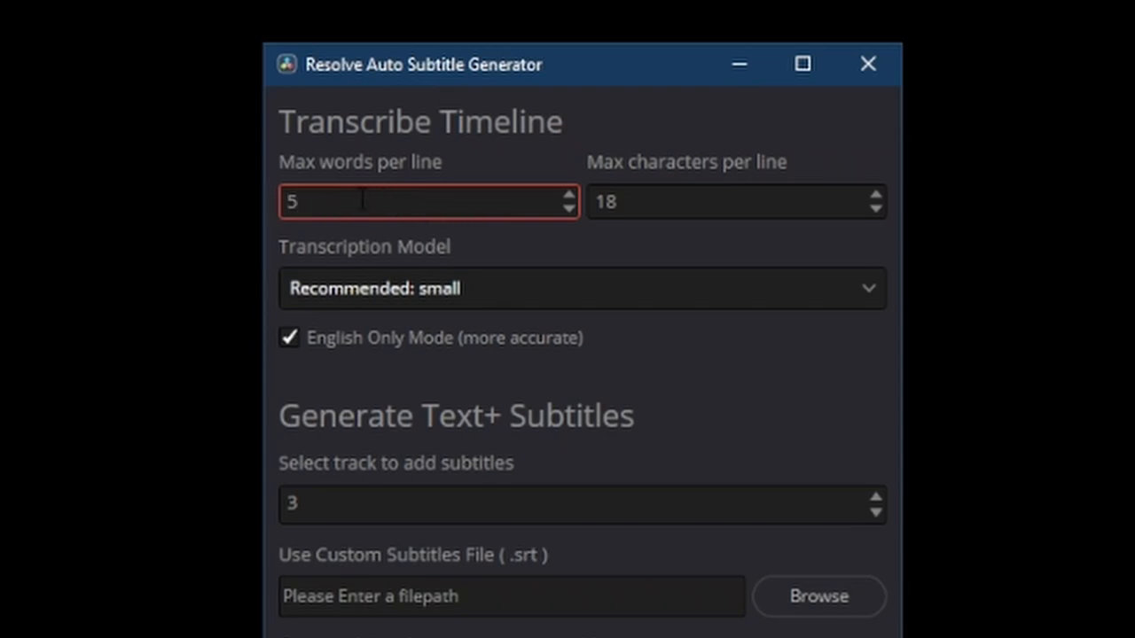
left_click(736, 201)
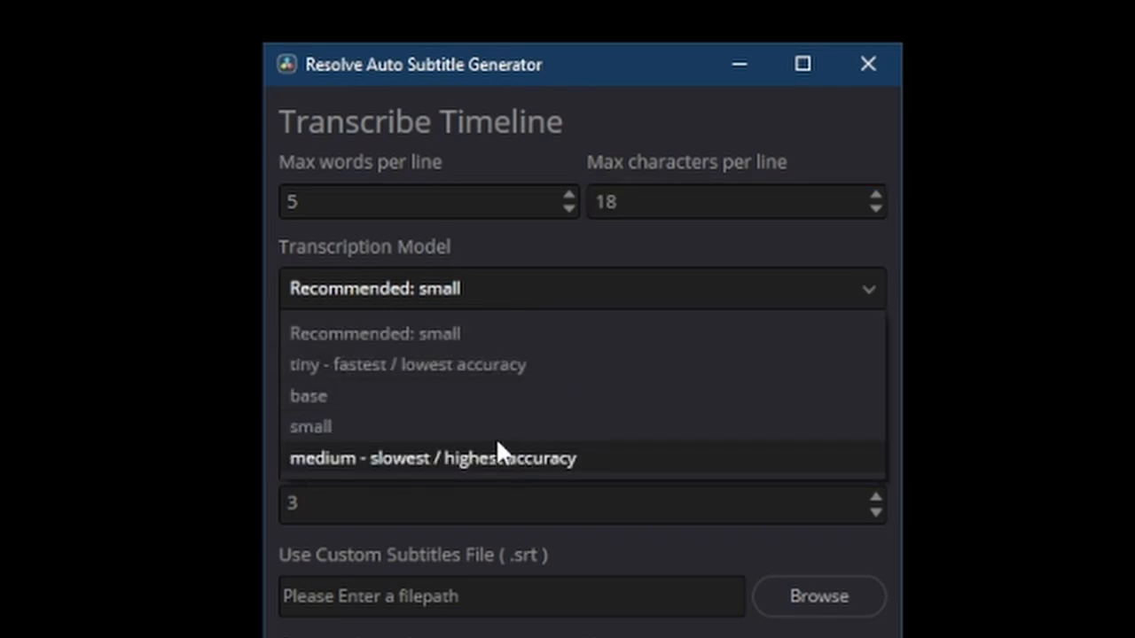
mouse_move(311, 426)
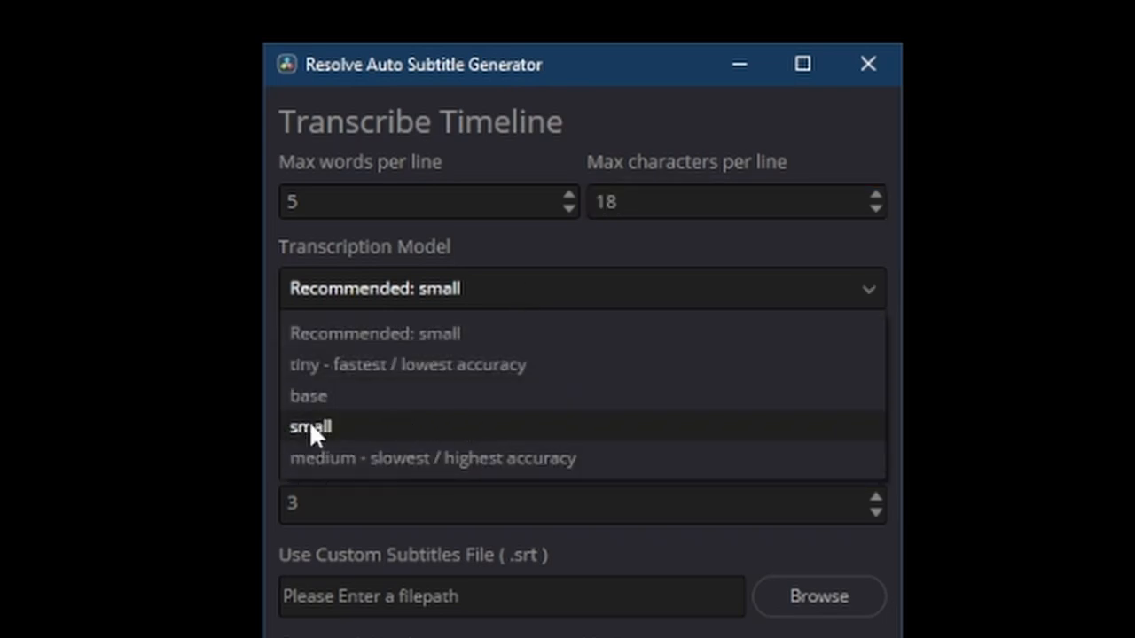
mouse_move(376, 423)
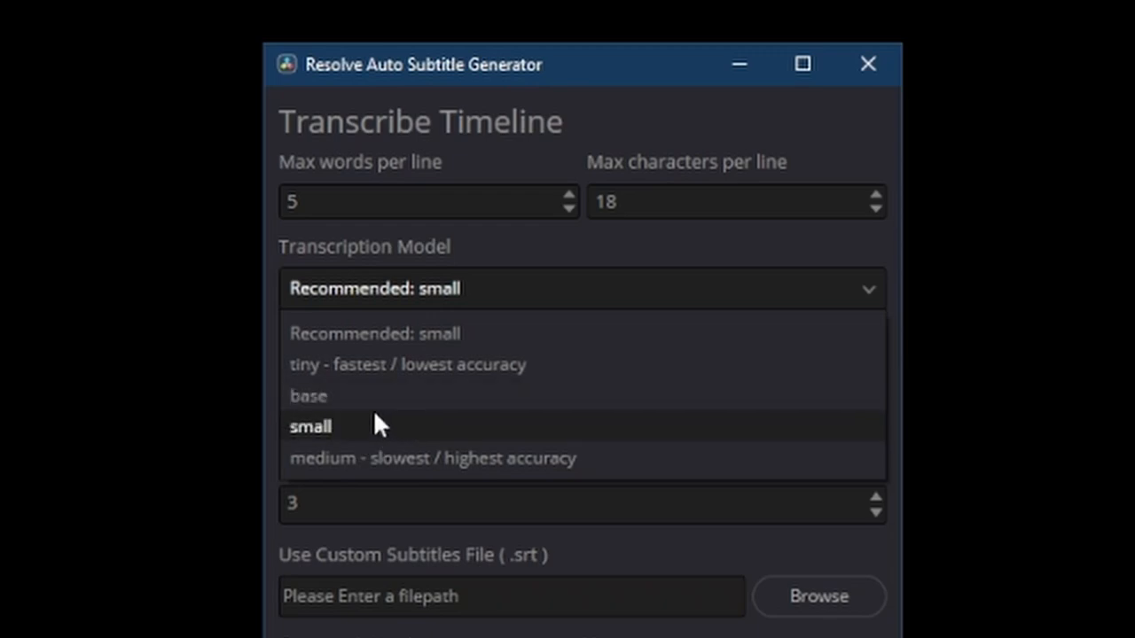
mouse_move(430, 434)
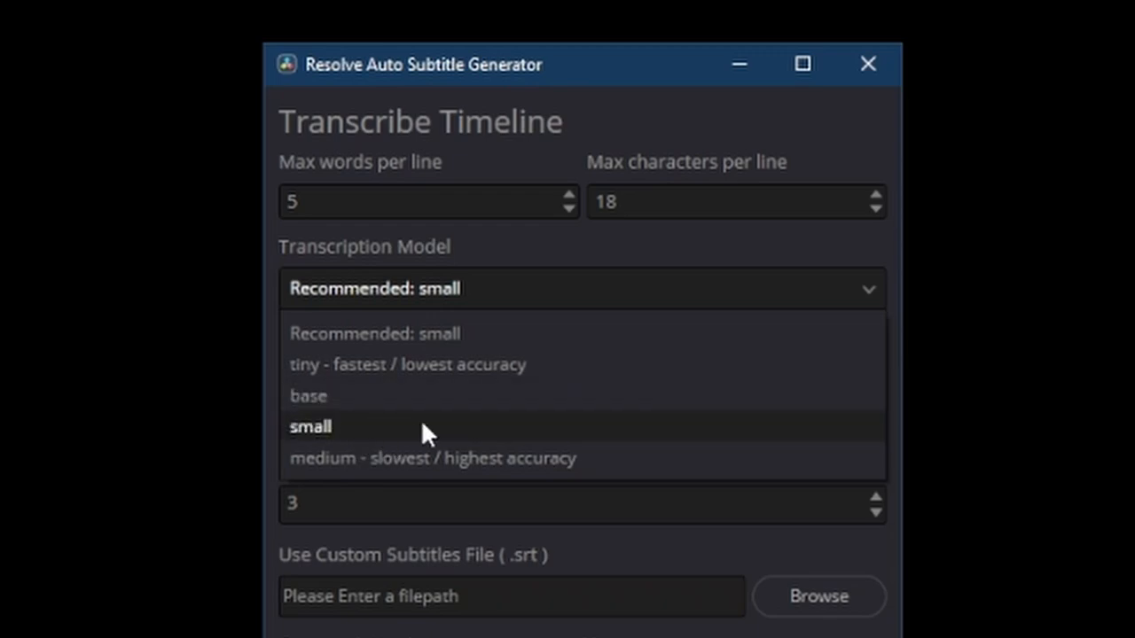
mouse_move(453, 425)
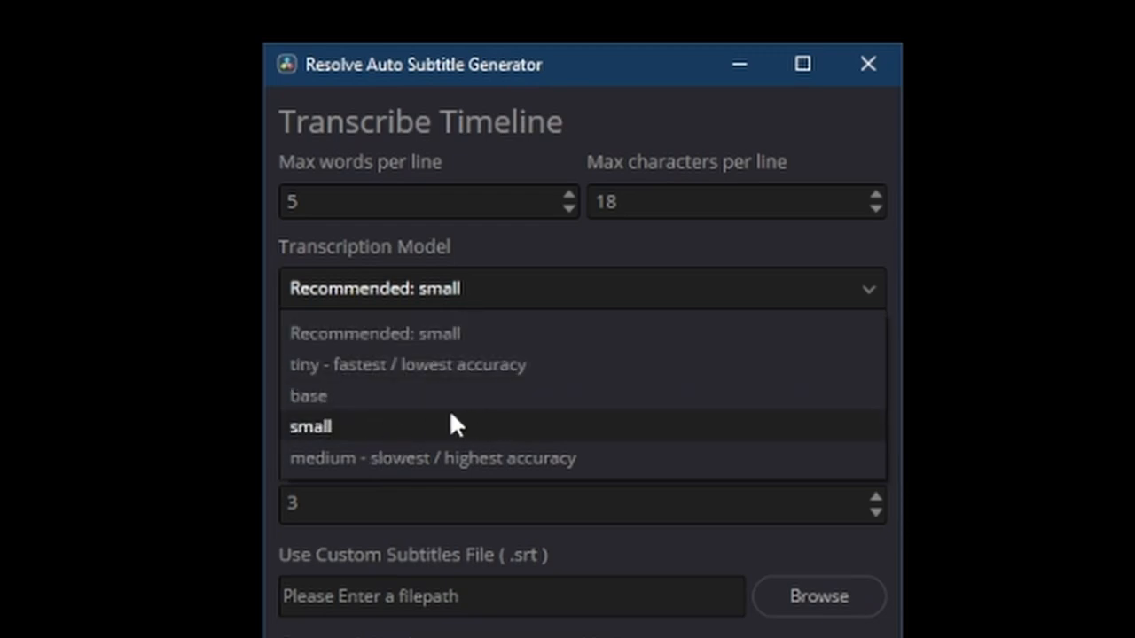
mouse_move(379, 428)
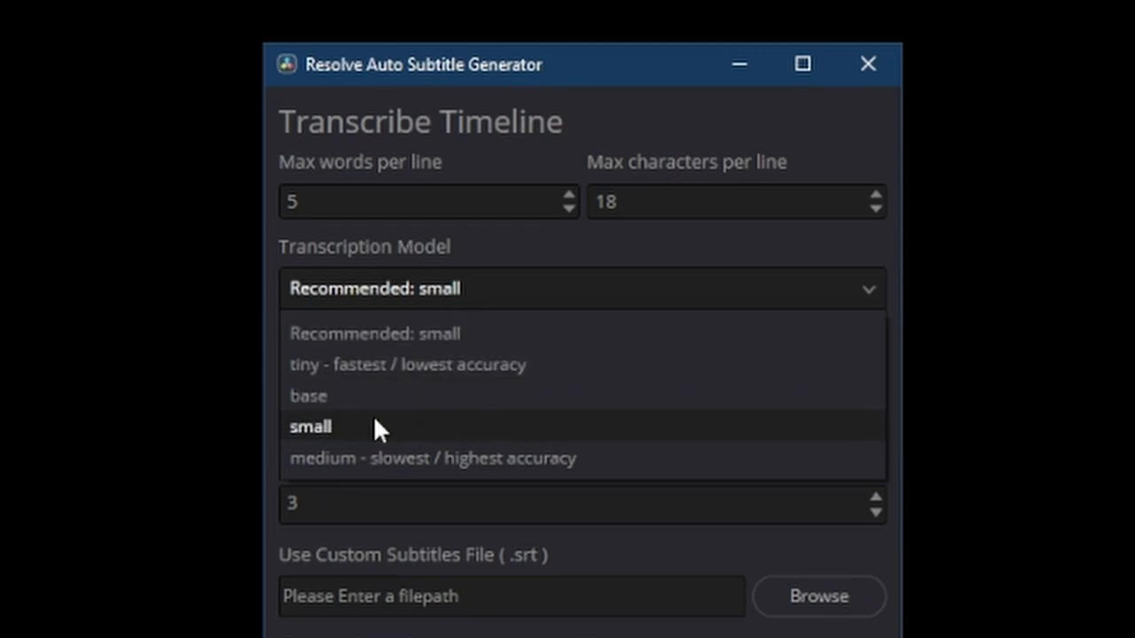
mouse_move(368, 434)
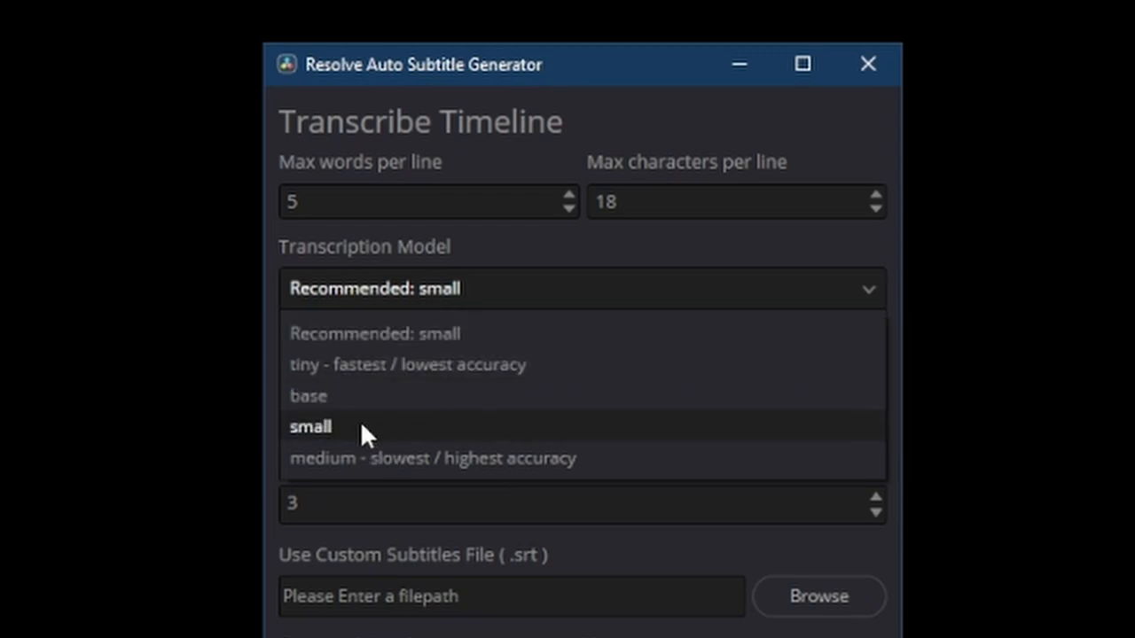
mouse_move(345, 433)
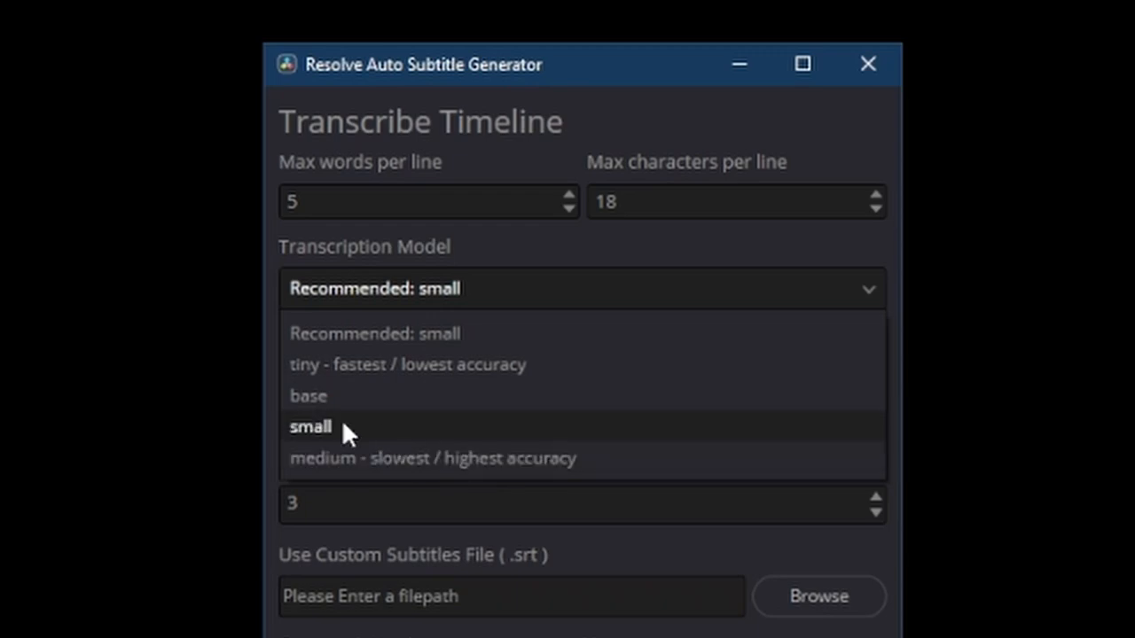
left_click(309, 426)
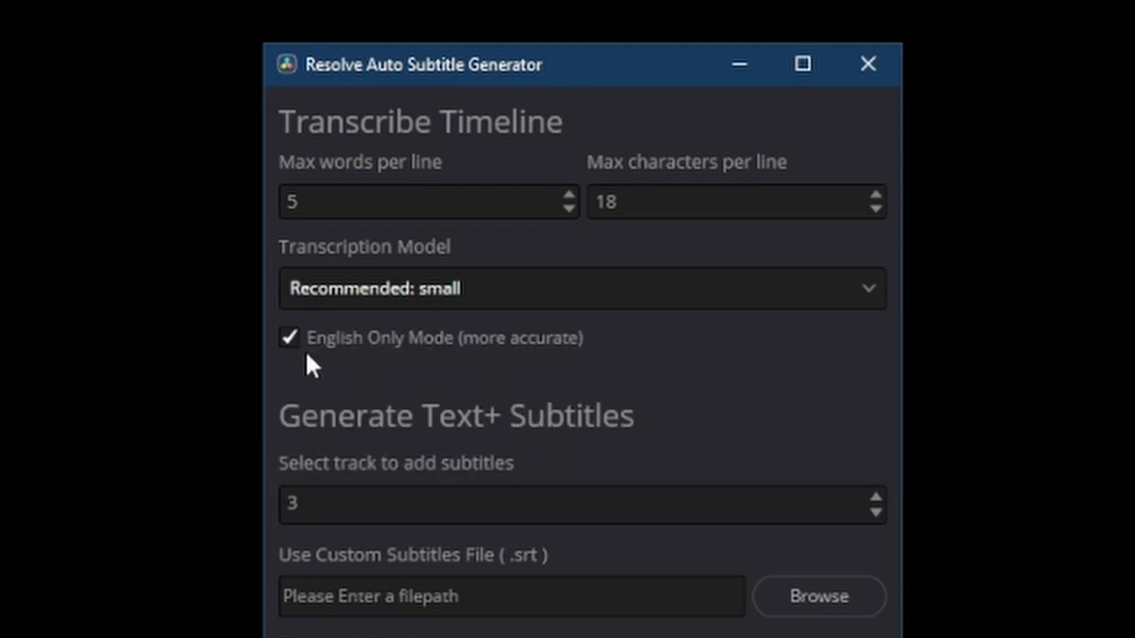
mouse_move(461, 359)
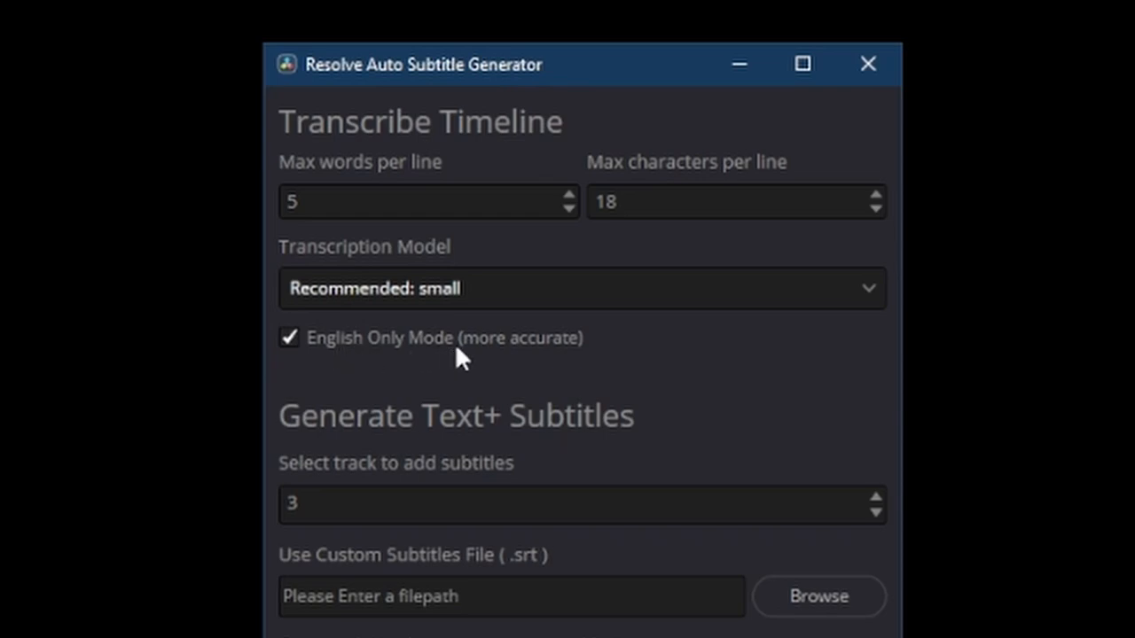
mouse_move(297, 363)
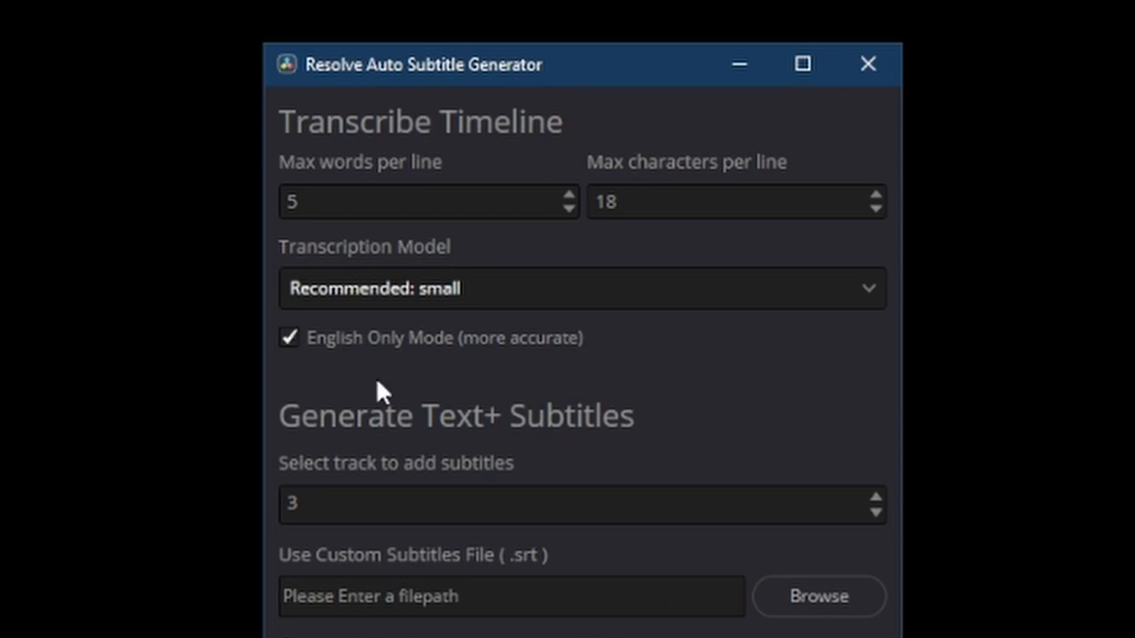
scroll("down", 3)
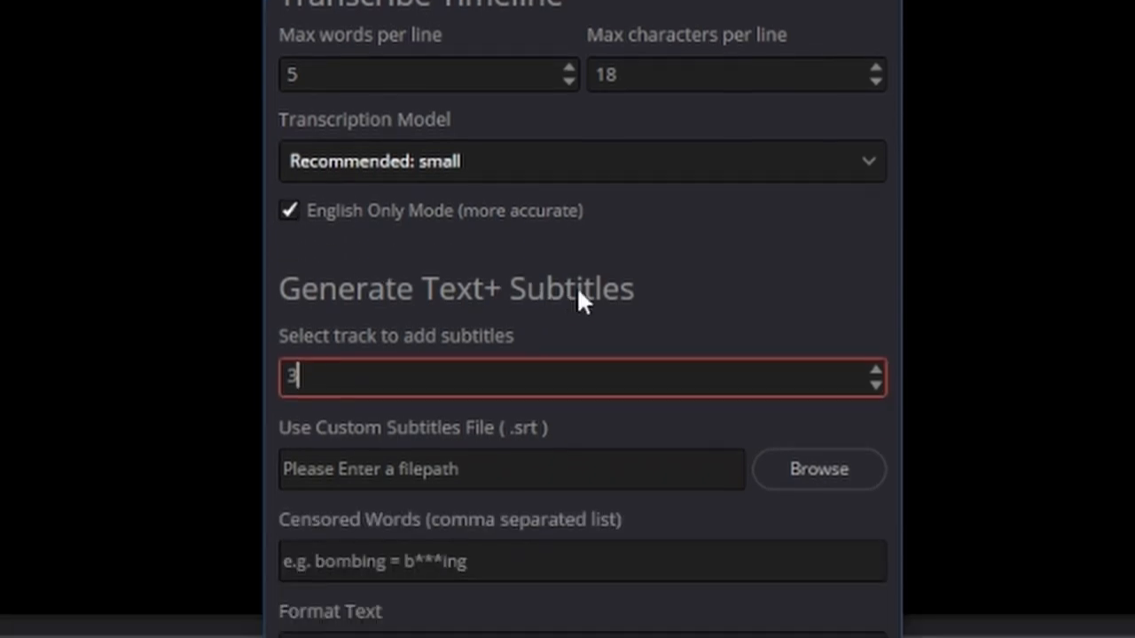
scroll("down", 3)
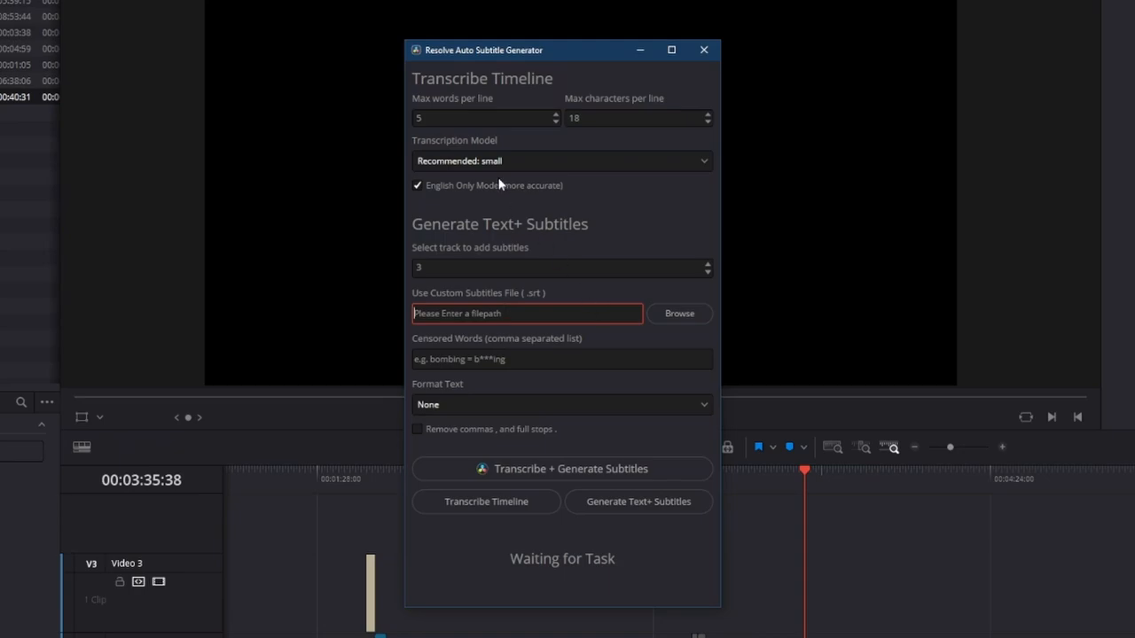
mouse_move(445, 198)
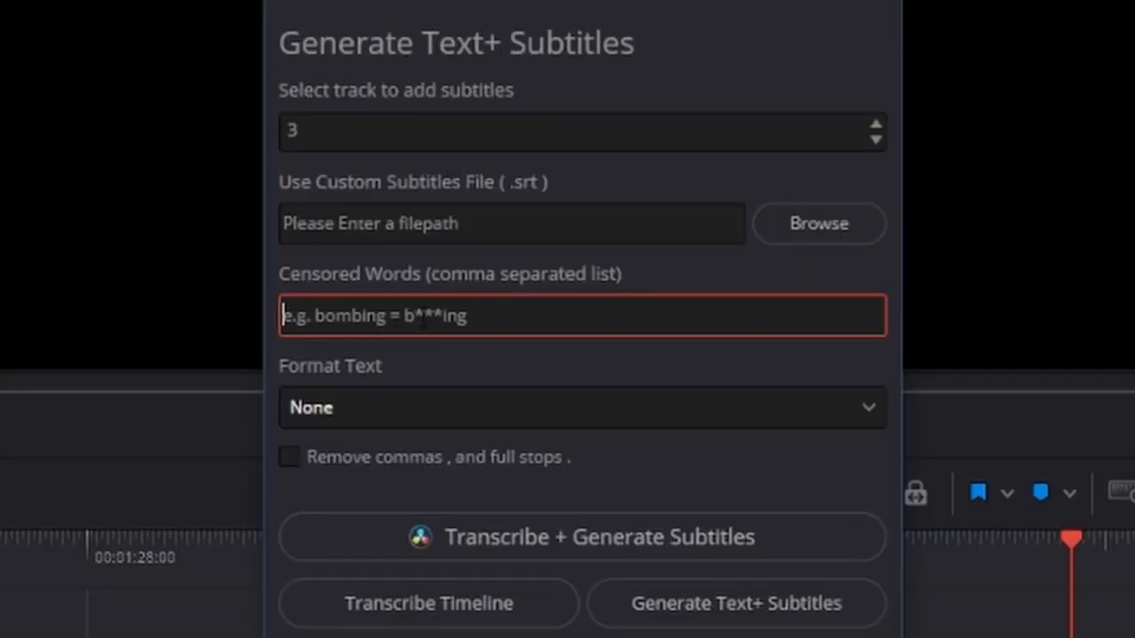
Set Format Text to All Lowercase and enable removing commas and full stops.
left_click(581, 406)
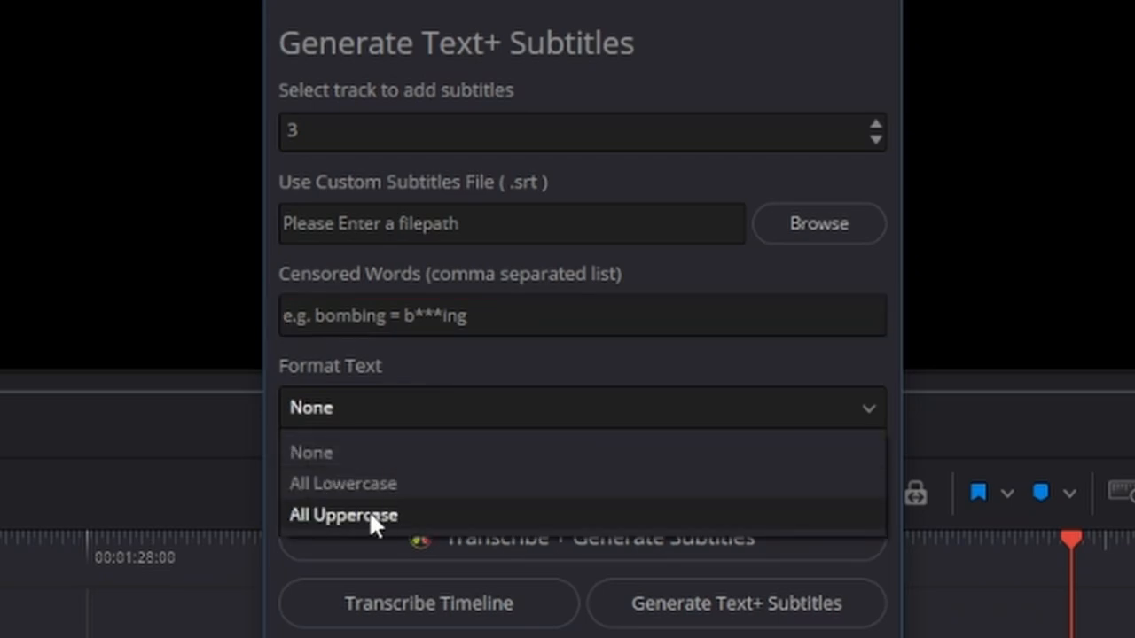
mouse_move(363, 484)
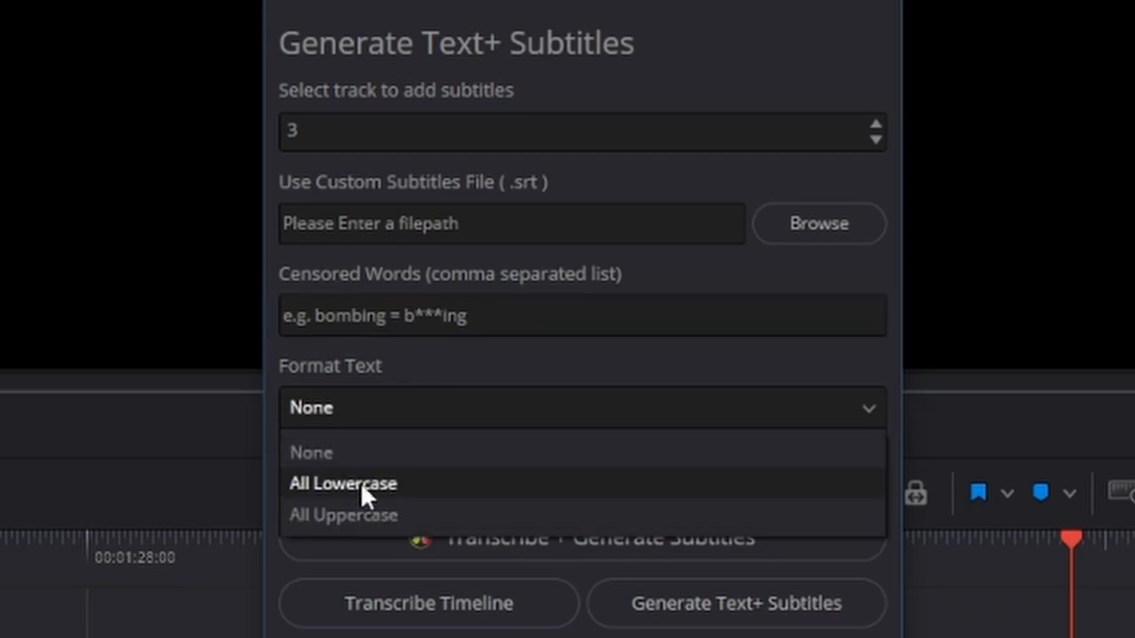
left_click(312, 452)
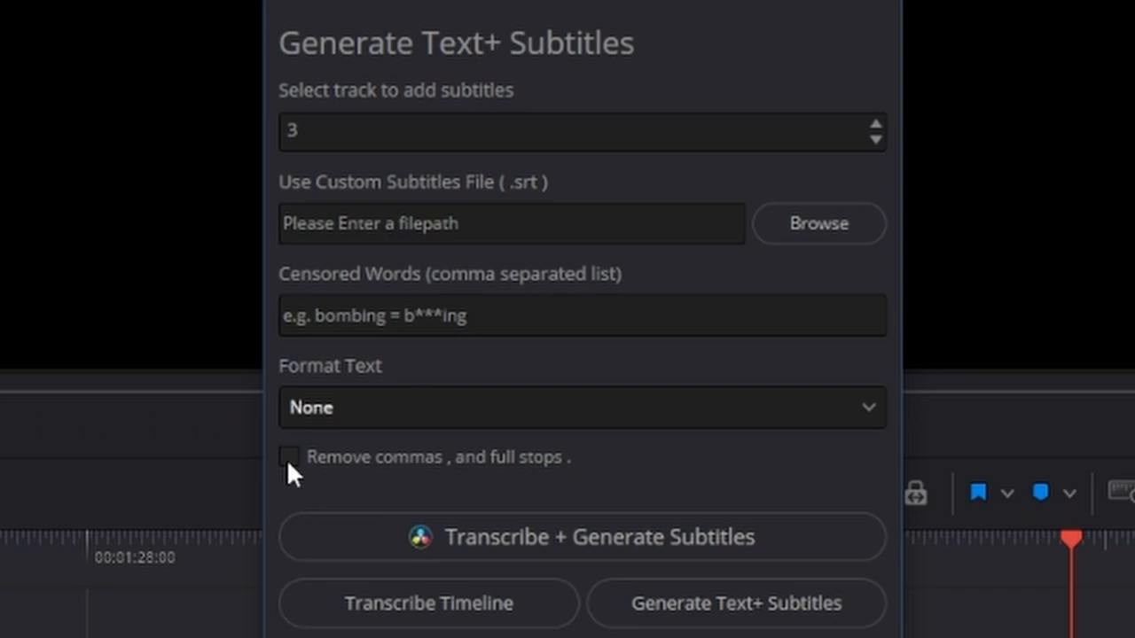
left_click(288, 457)
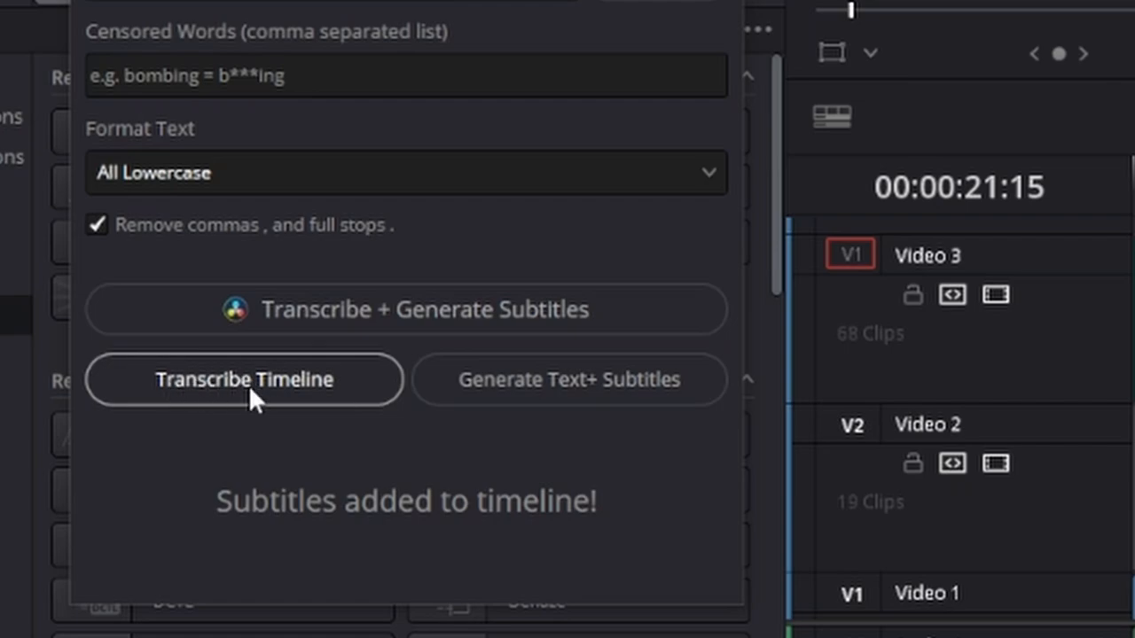
mouse_move(223, 417)
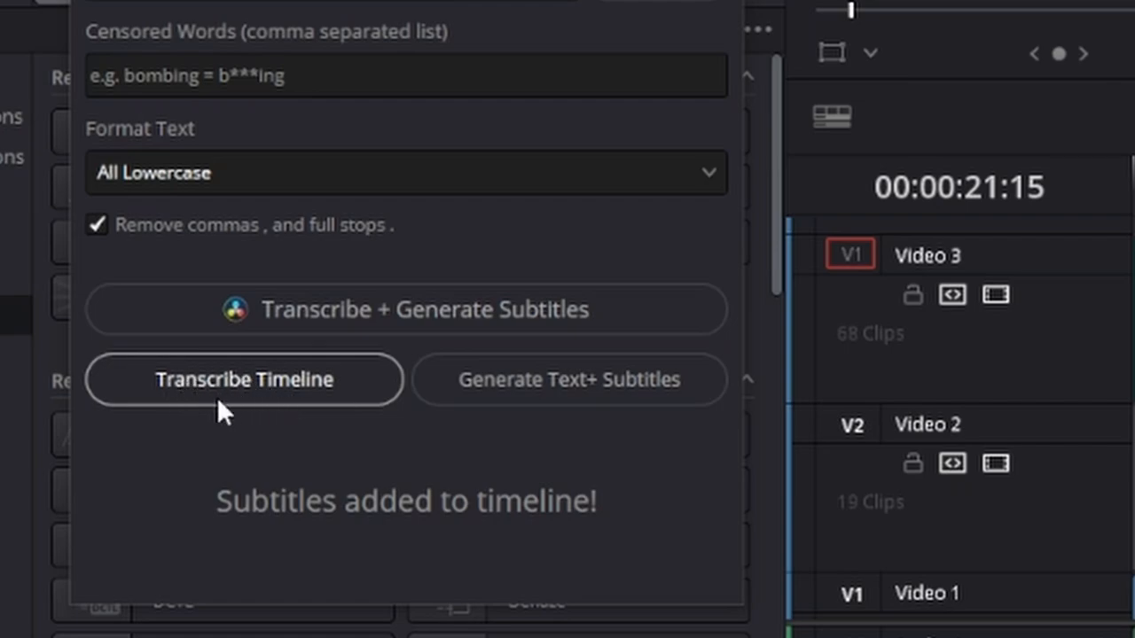
mouse_move(501, 399)
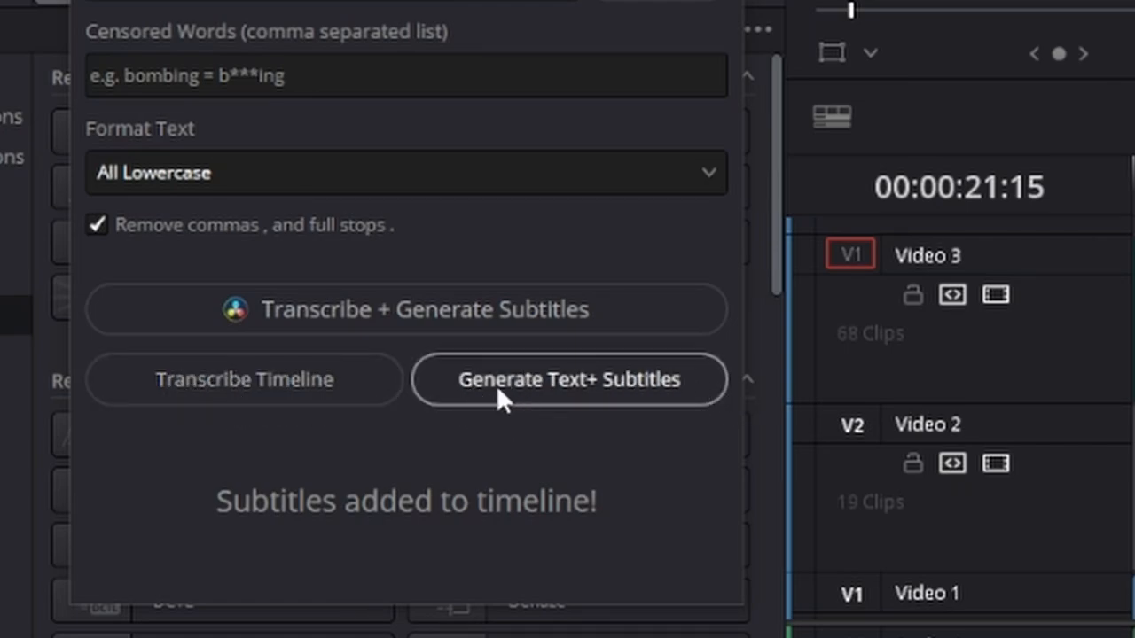
mouse_move(576, 391)
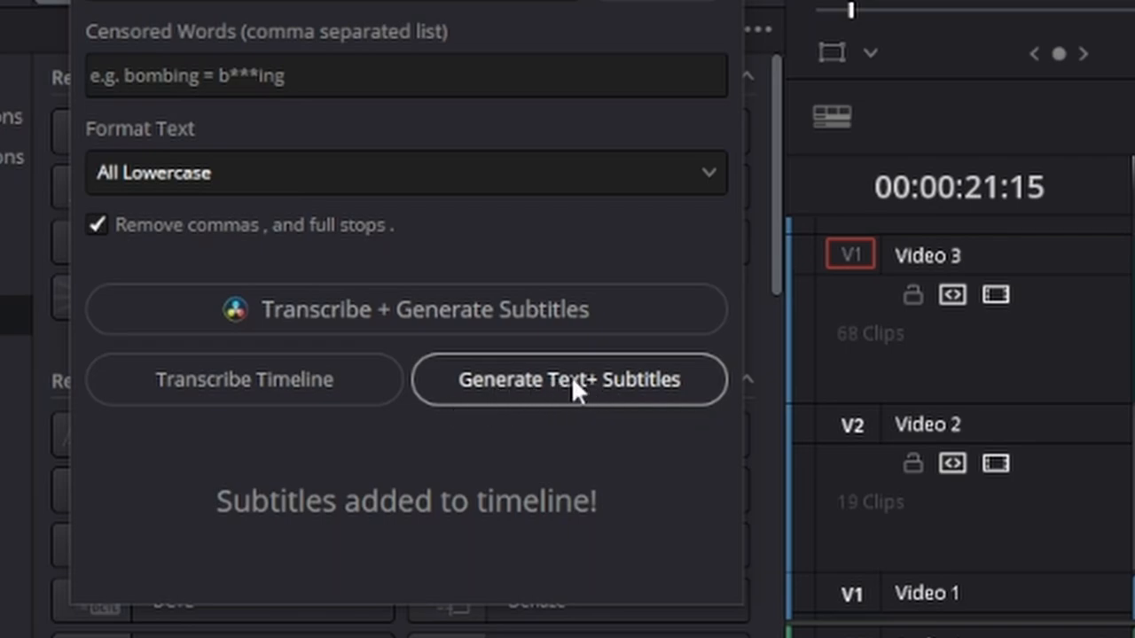
mouse_move(492, 411)
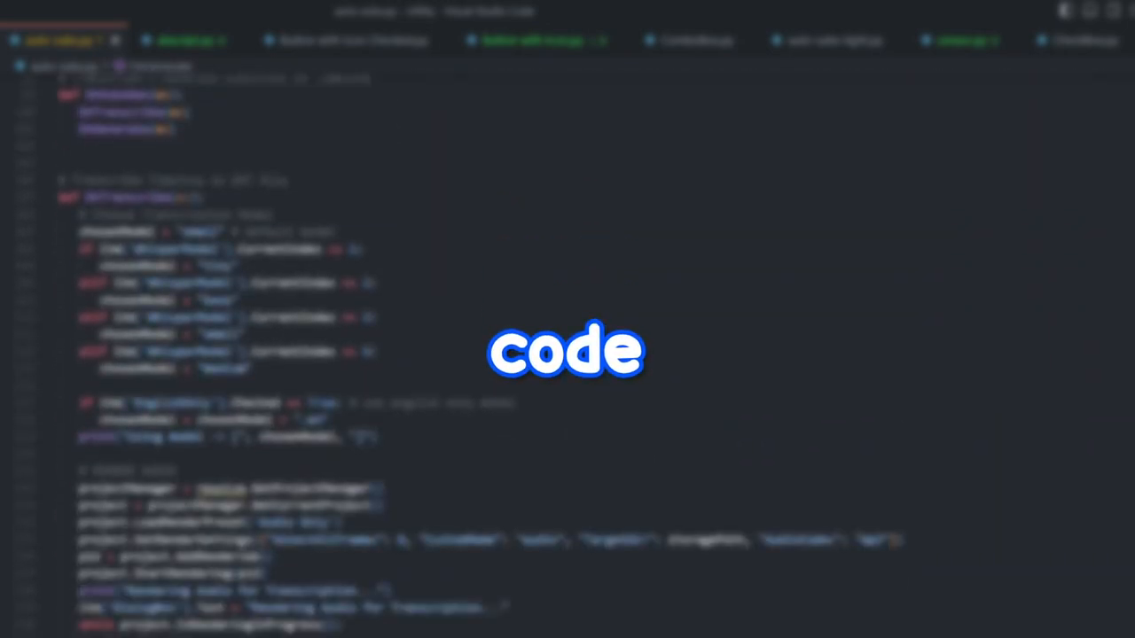
scroll("down", 3)
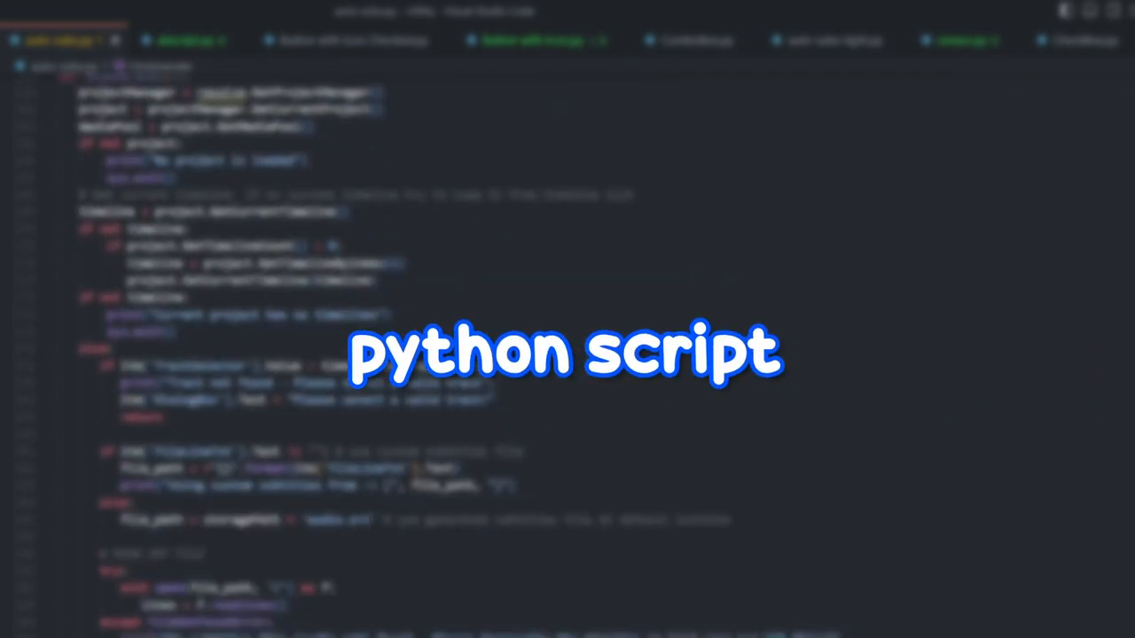